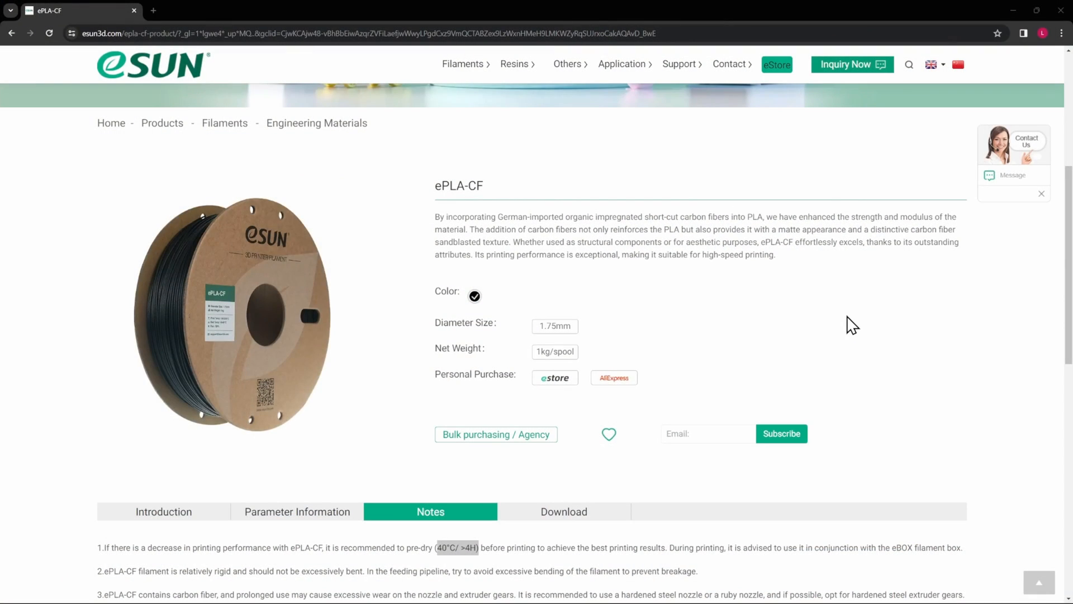
pyautogui.moveTo(468, 205)
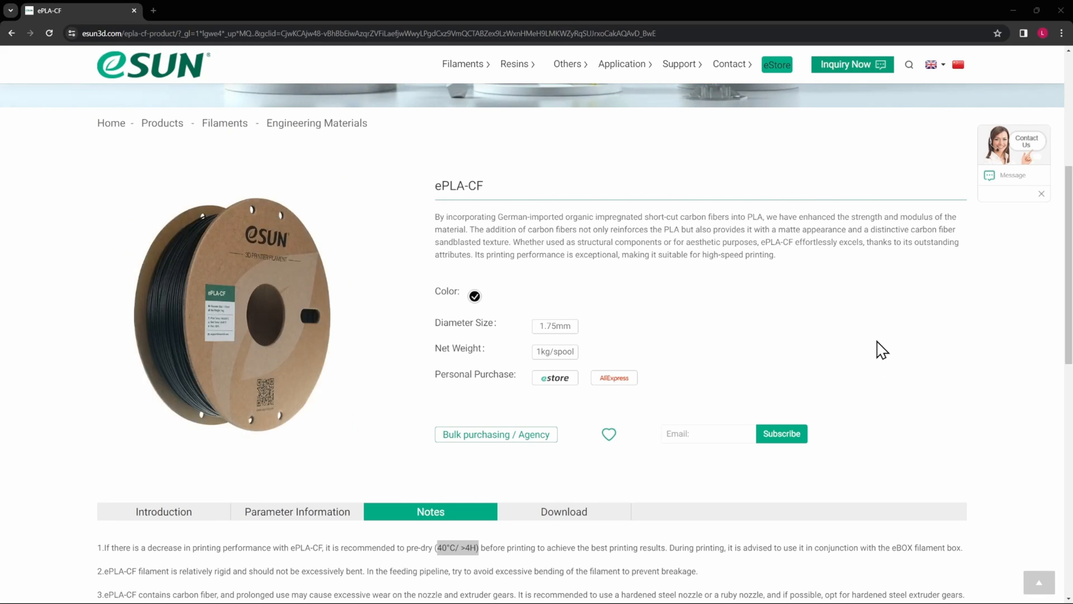
# - Show the ePLA-CF Introduction section with its description and feature list
pyautogui.scroll(-3)
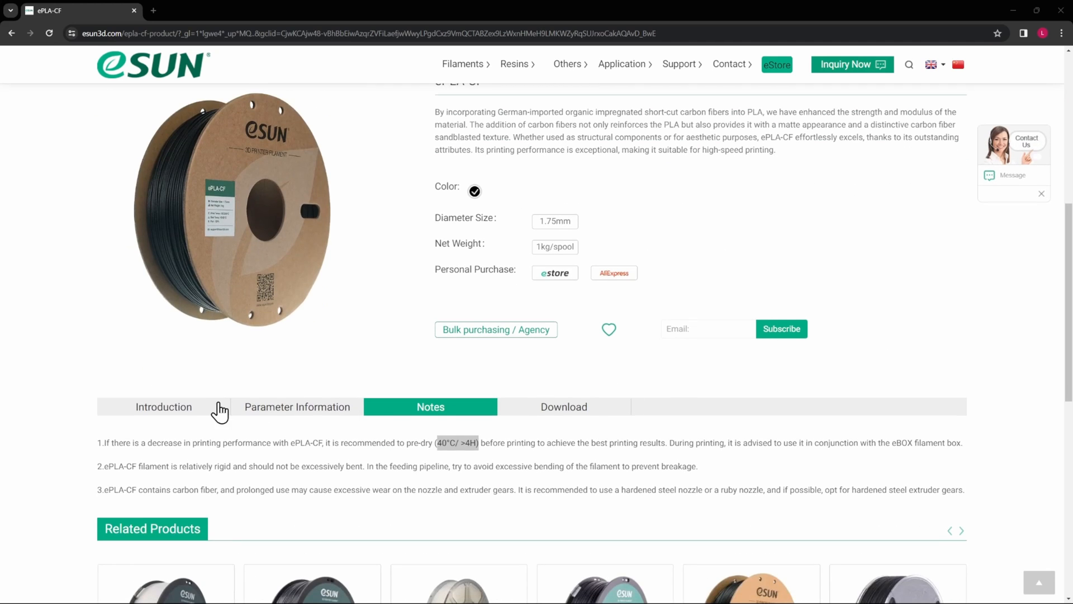
pyautogui.click(163, 406)
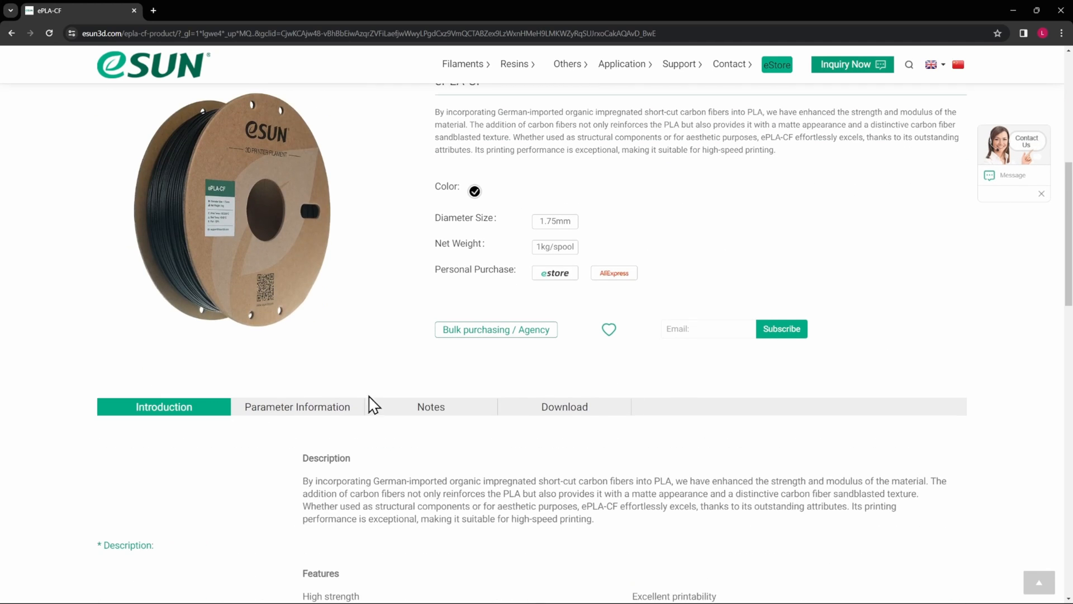
pyautogui.scroll(-3)
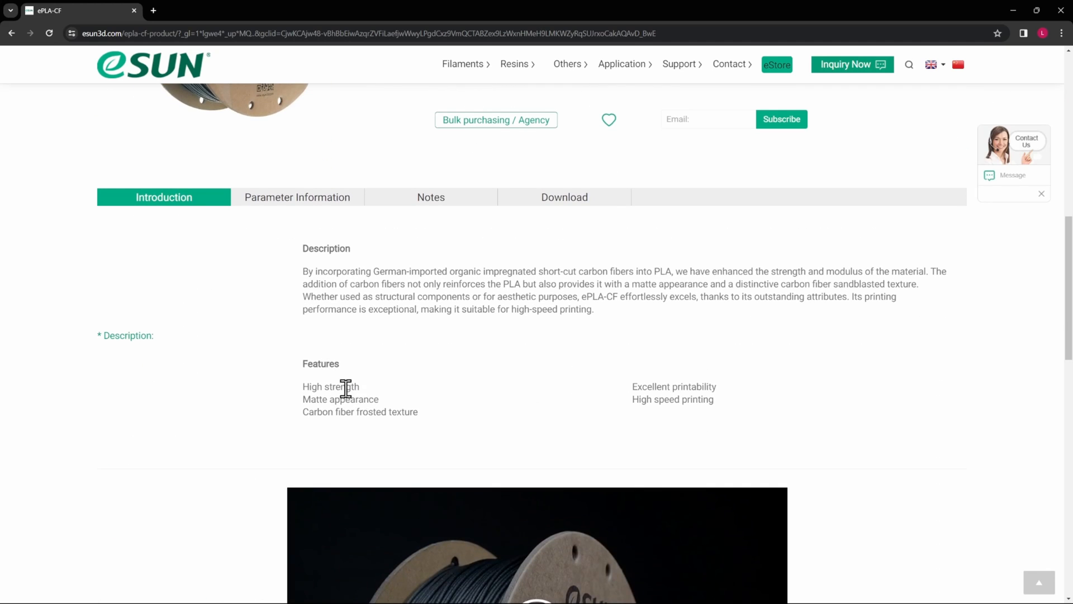
pyautogui.moveTo(391, 411)
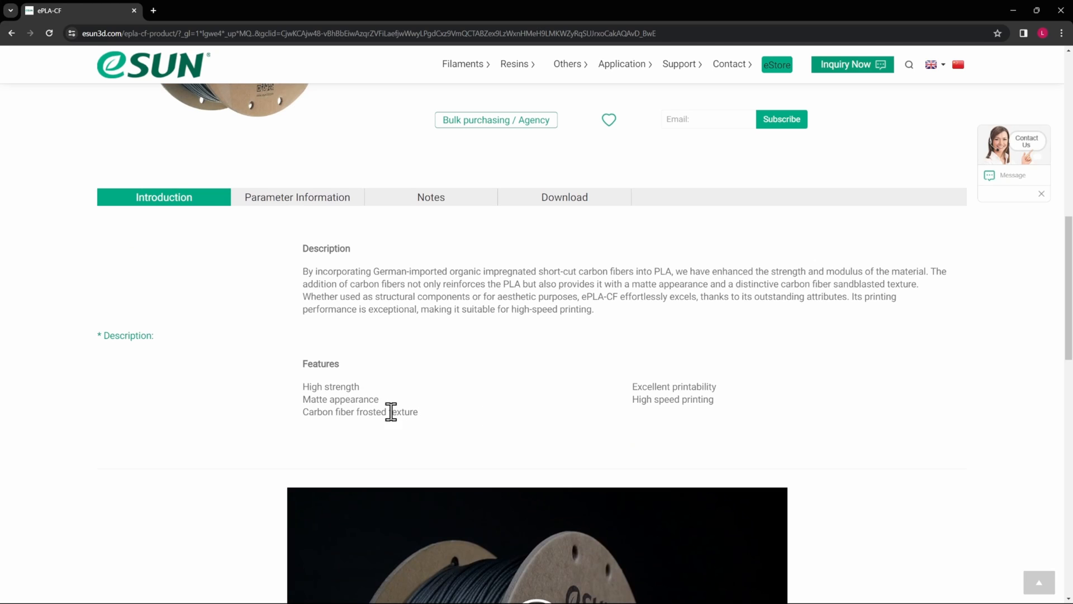
pyautogui.moveTo(731, 423)
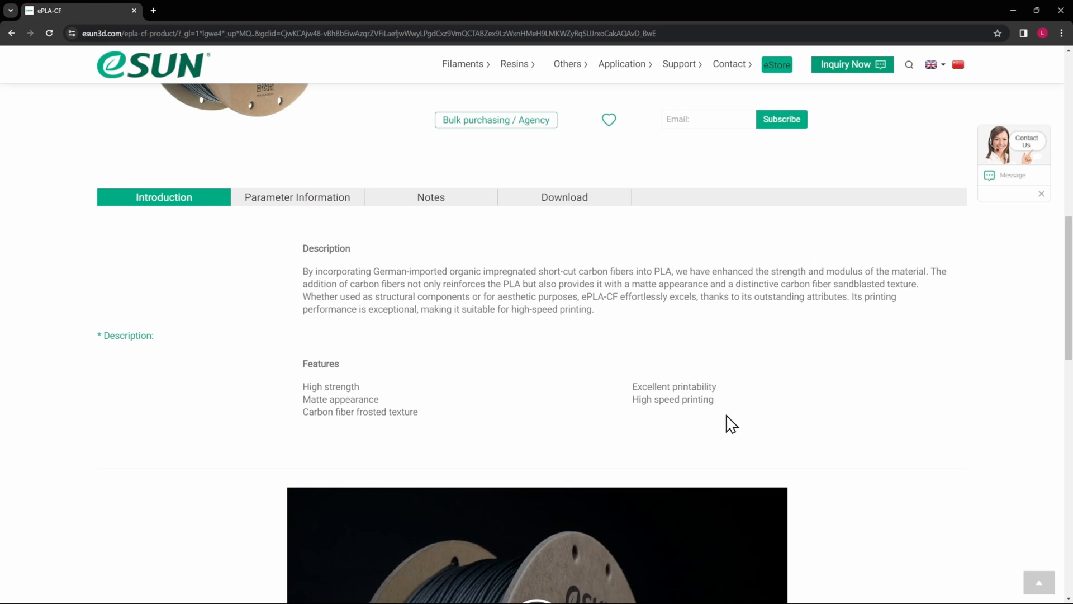
pyautogui.moveTo(697, 380)
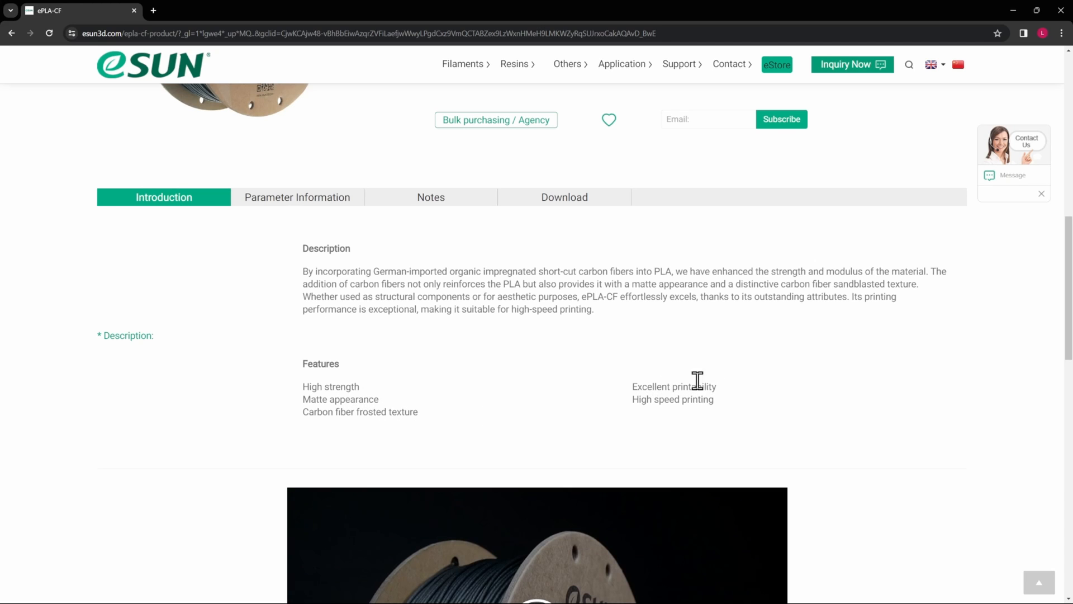
pyautogui.moveTo(715, 387)
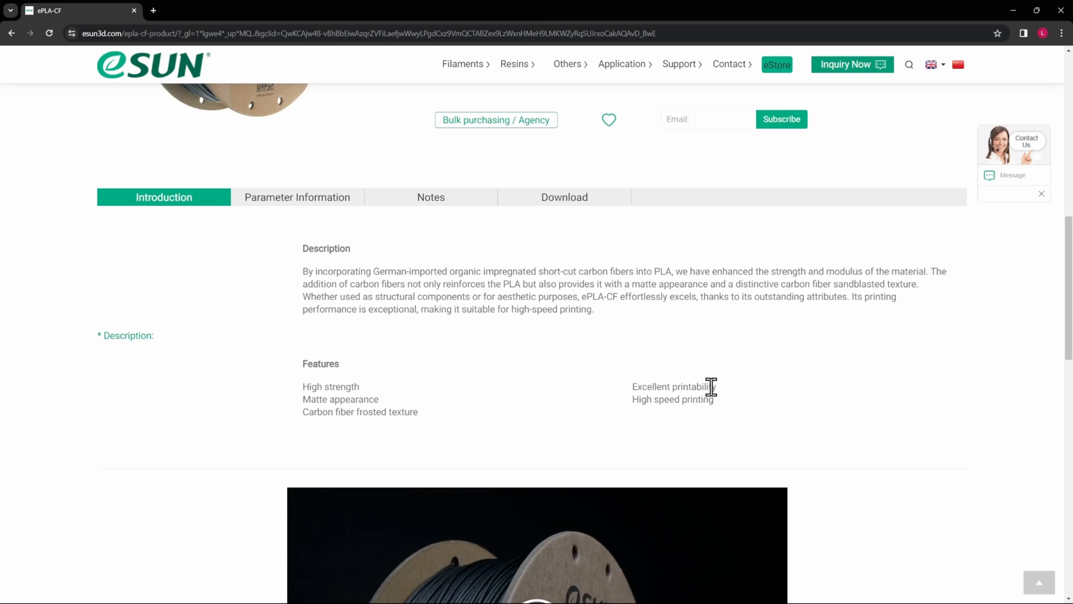
pyautogui.moveTo(729, 397)
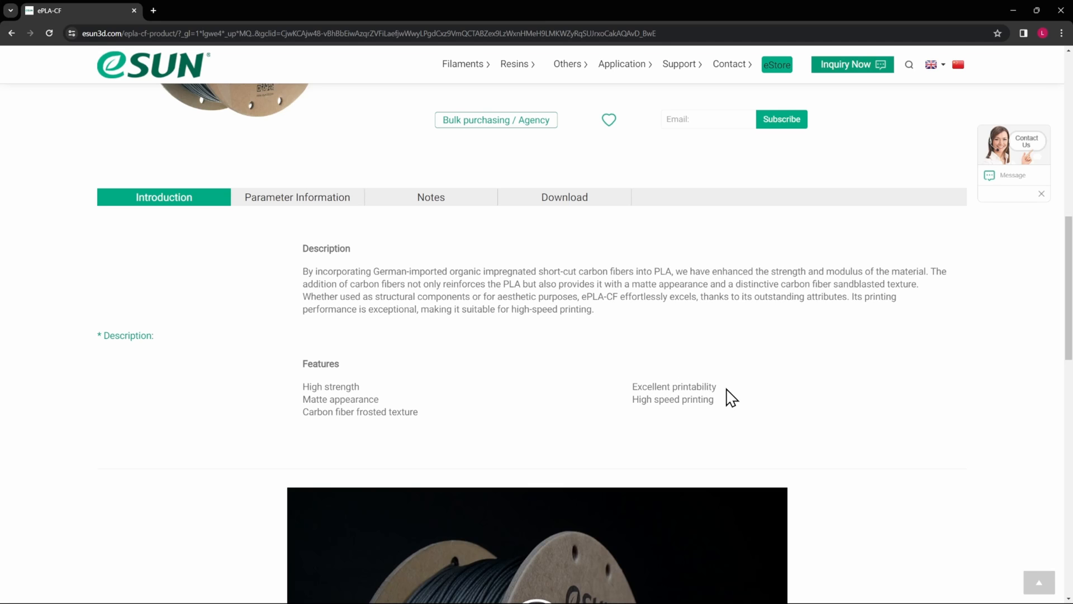
pyautogui.moveTo(671, 396)
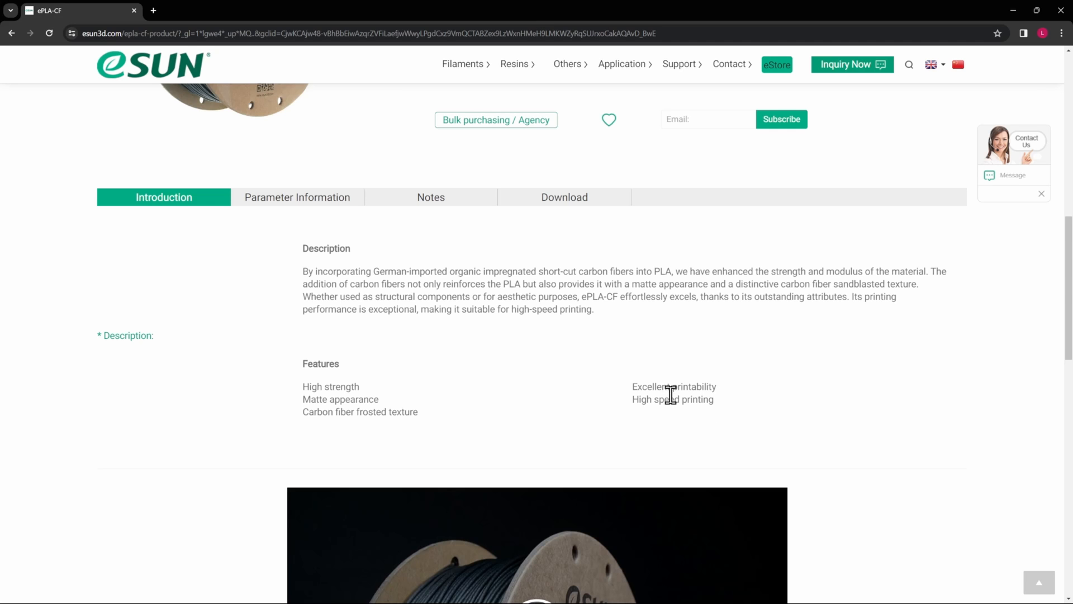
# - Review the ePLA-CF parameter table, then highlight the Notes tab's pre-drying advice
pyautogui.scroll(3)
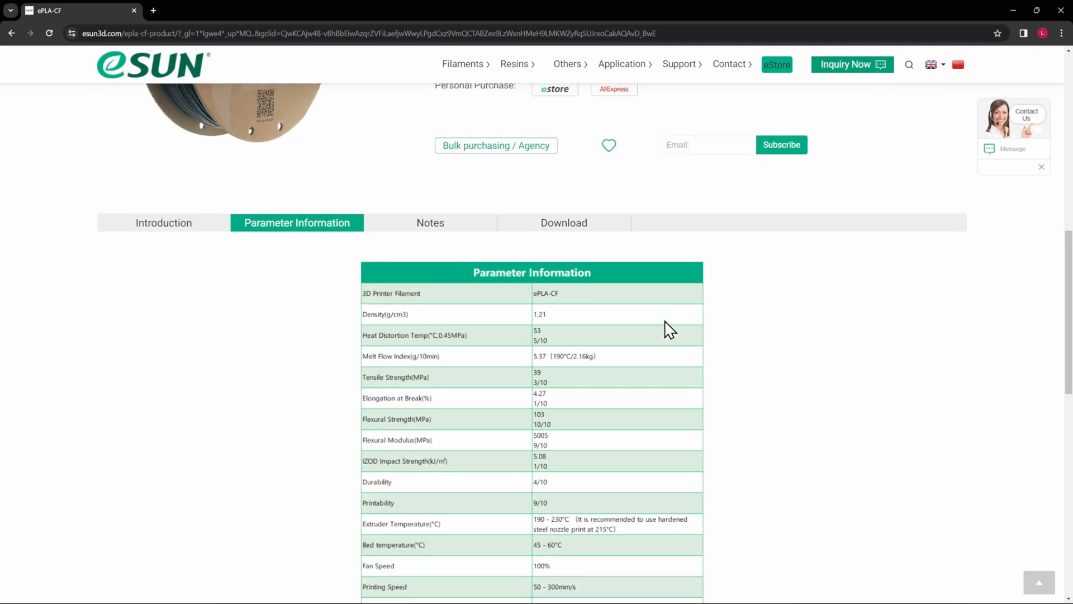
pyautogui.scroll(-3)
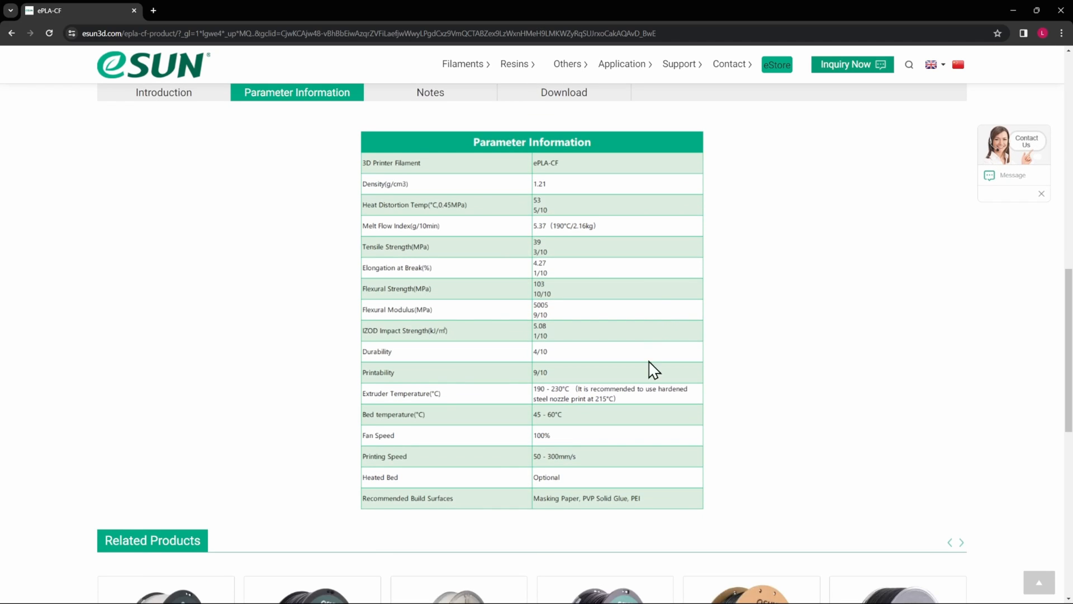
pyautogui.moveTo(553, 424)
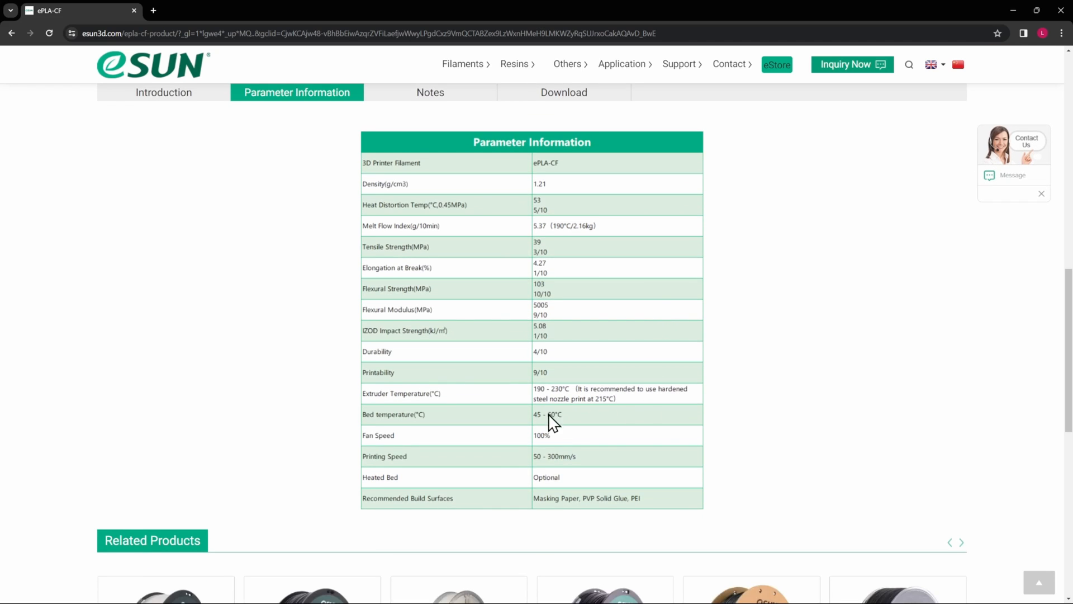
pyautogui.moveTo(418, 424)
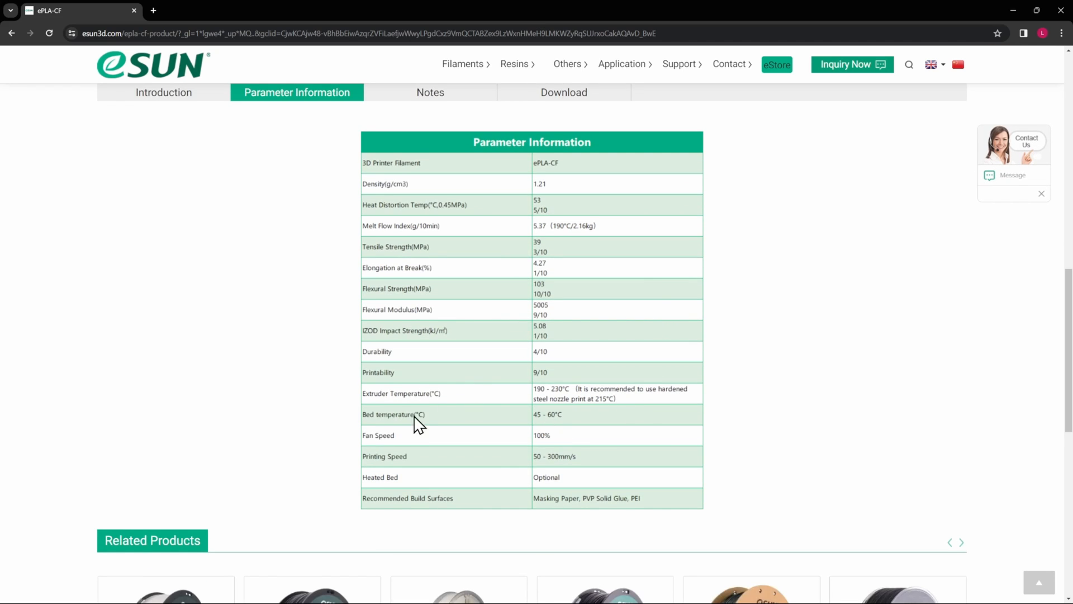
pyautogui.moveTo(841, 397)
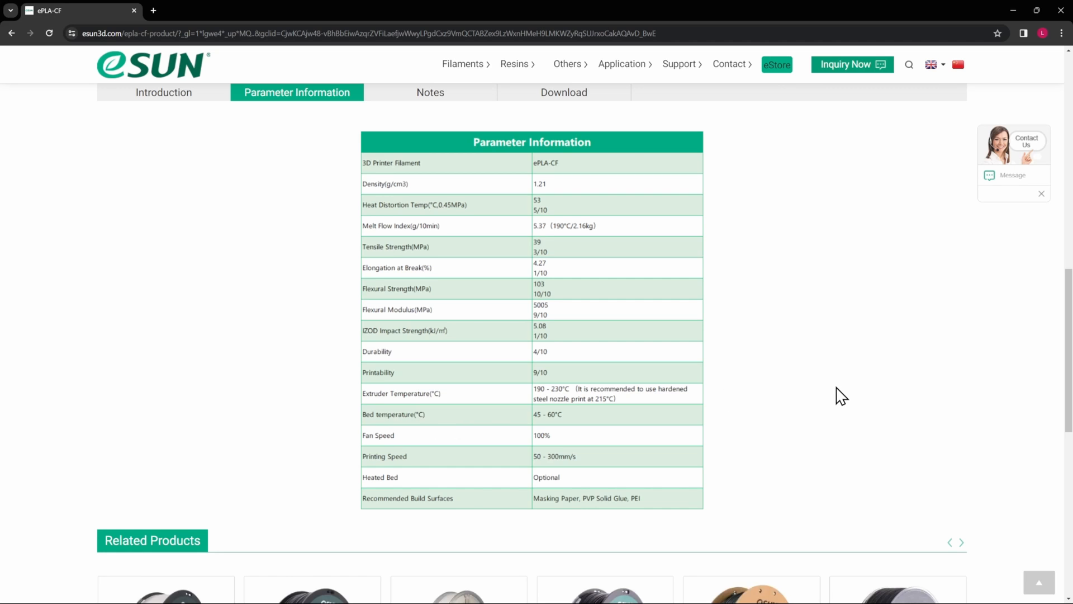
pyautogui.moveTo(648, 467)
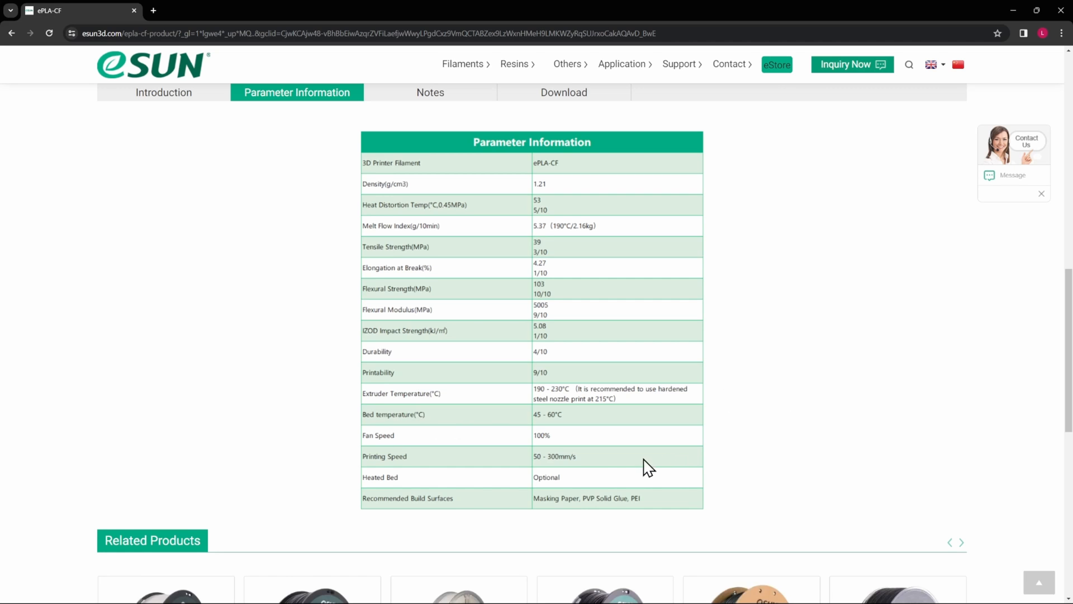
pyautogui.scroll(3)
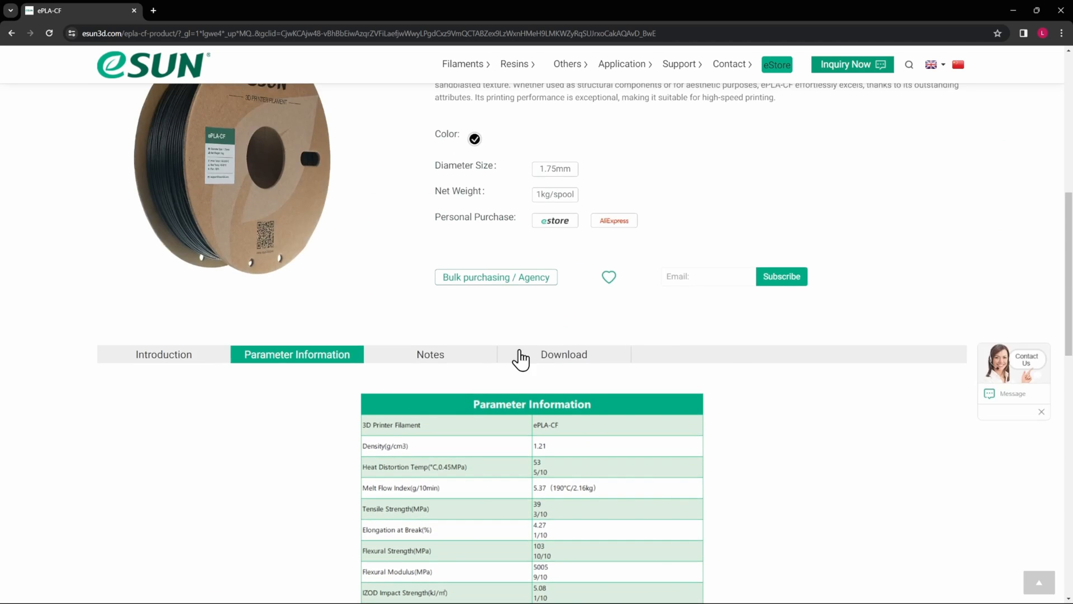
pyautogui.click(430, 354)
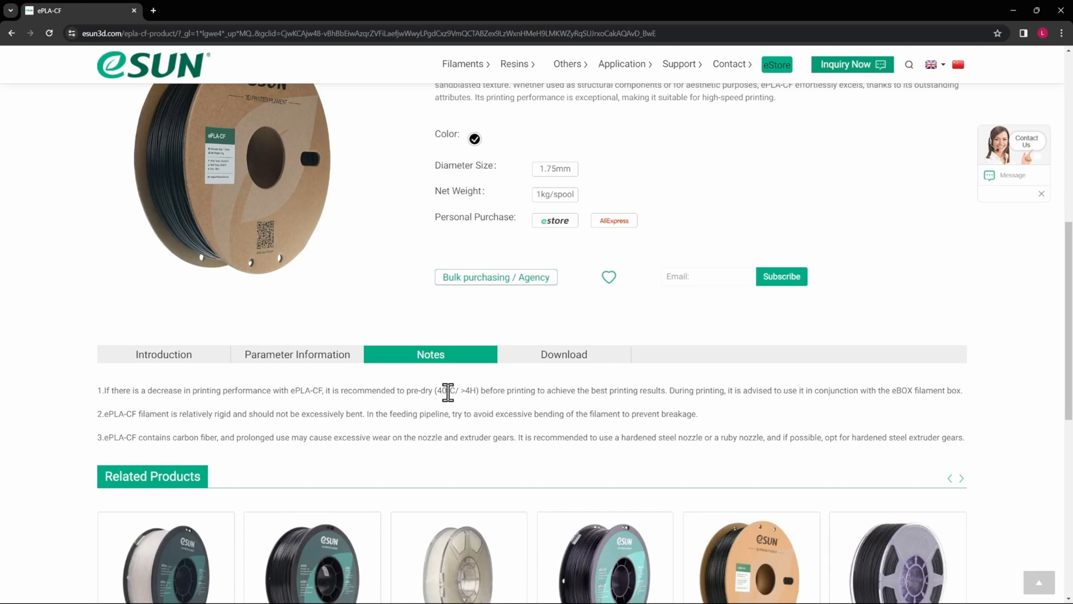
pyautogui.doubleClick(457, 390)
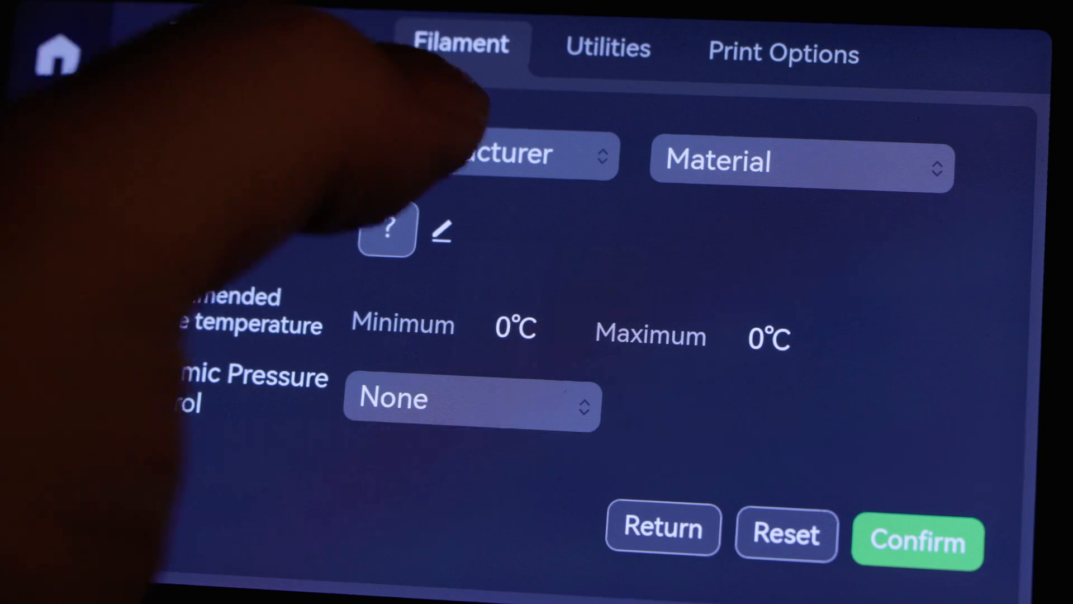
# - Set the printer's loaded filament to Generic PLA-CF in black and confirm
pyautogui.click(485, 156)
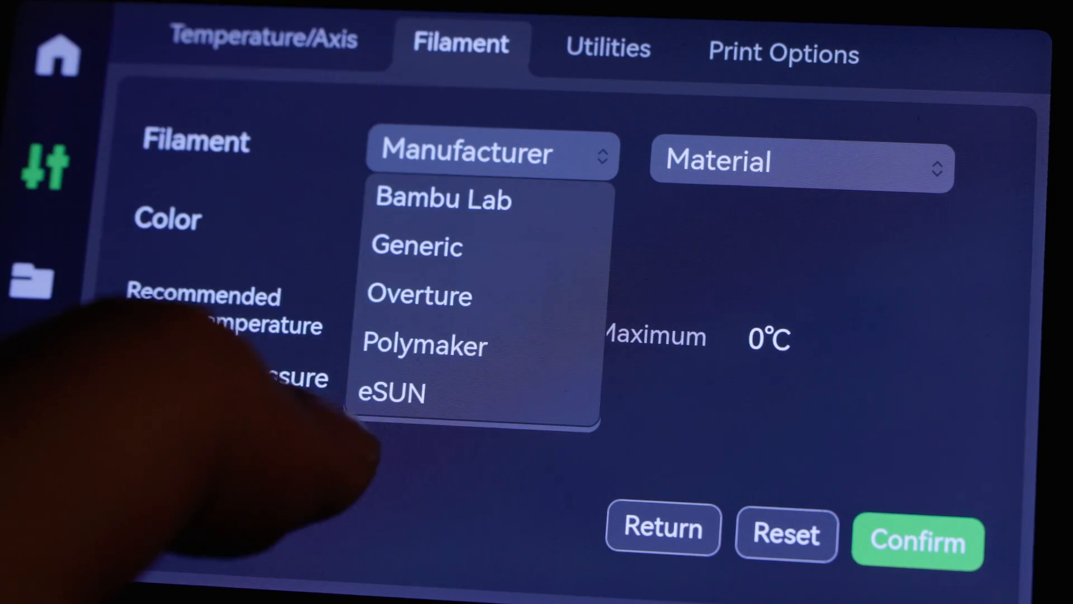
pyautogui.click(390, 392)
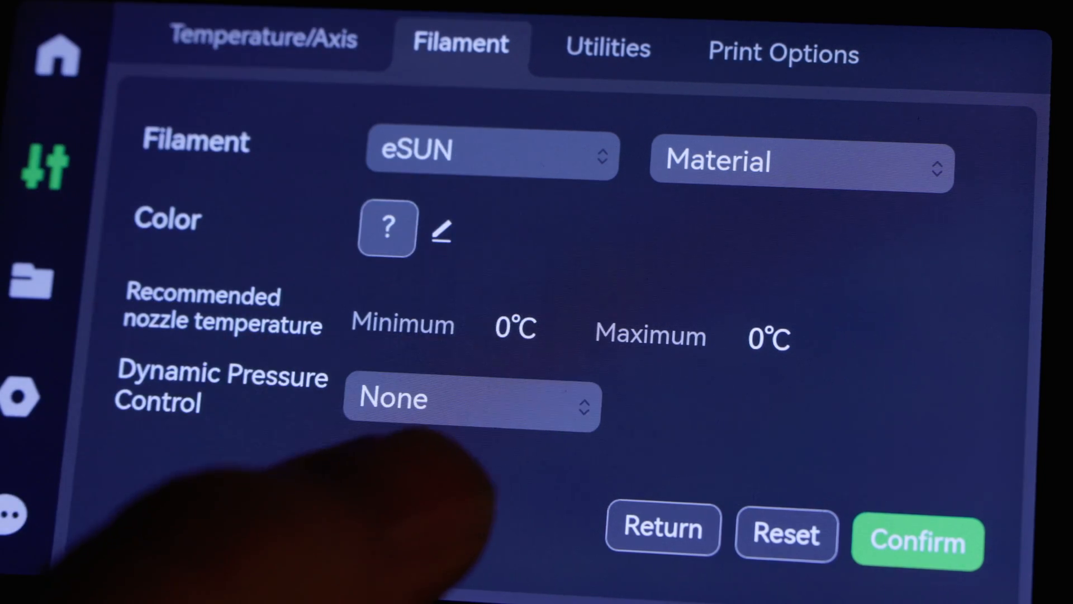
pyautogui.click(801, 168)
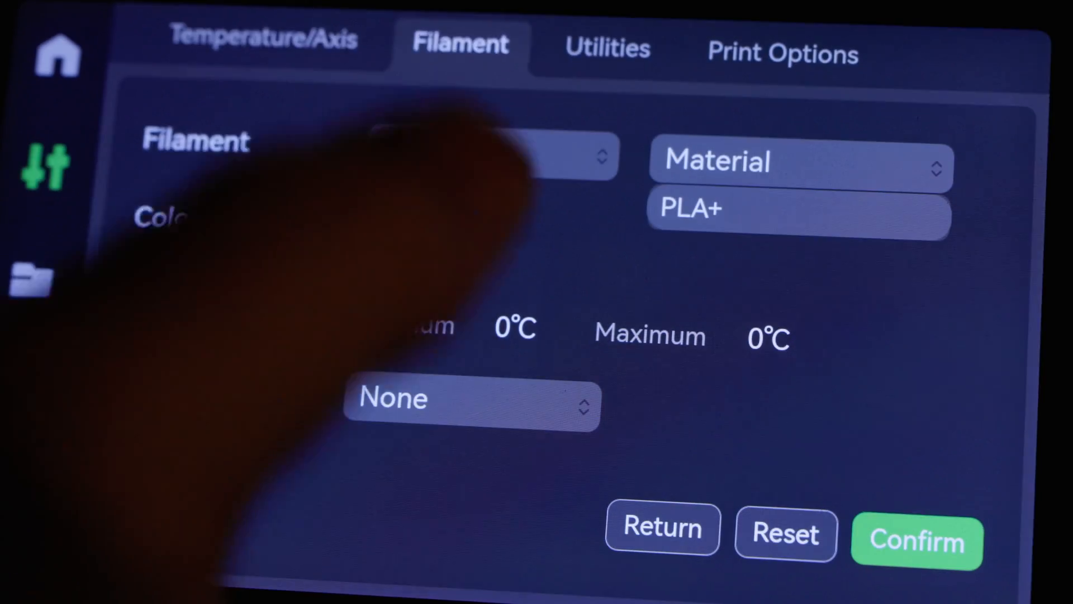
pyautogui.click(486, 156)
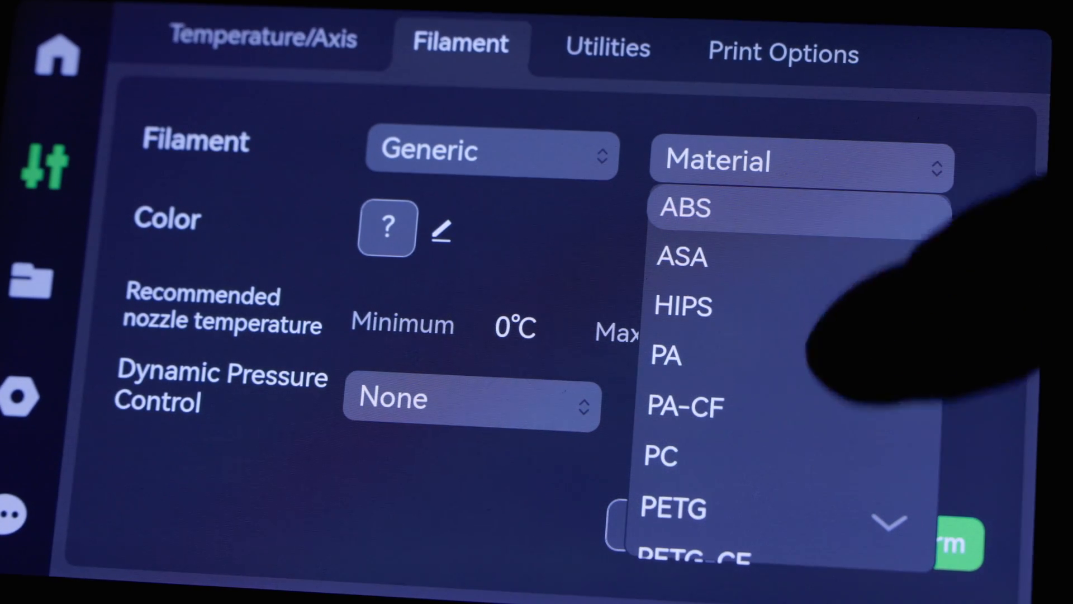
pyautogui.scroll(-3)
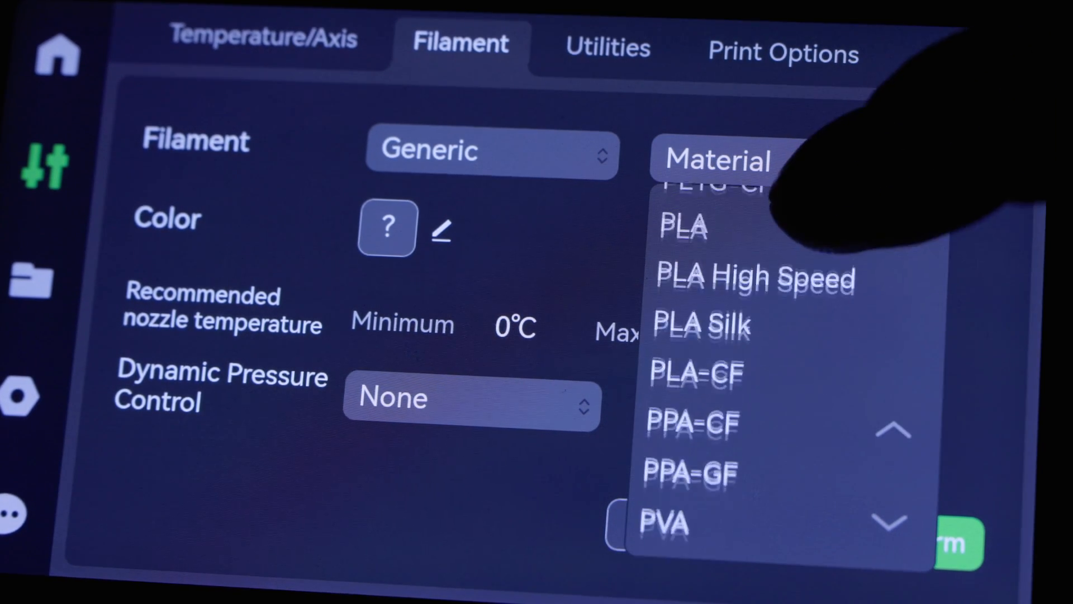
pyautogui.click(696, 373)
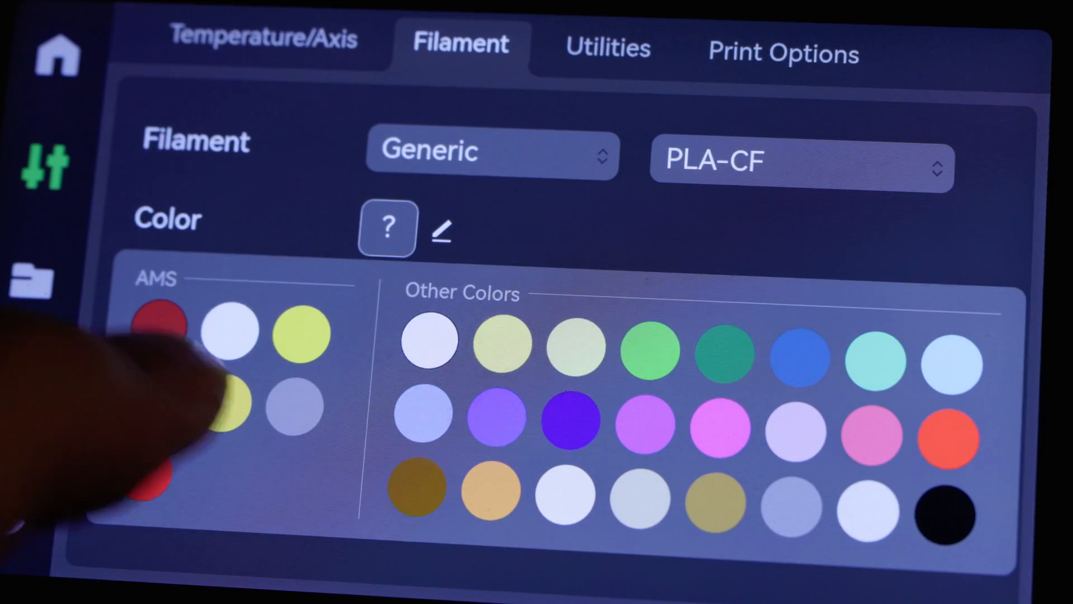
pyautogui.click(948, 514)
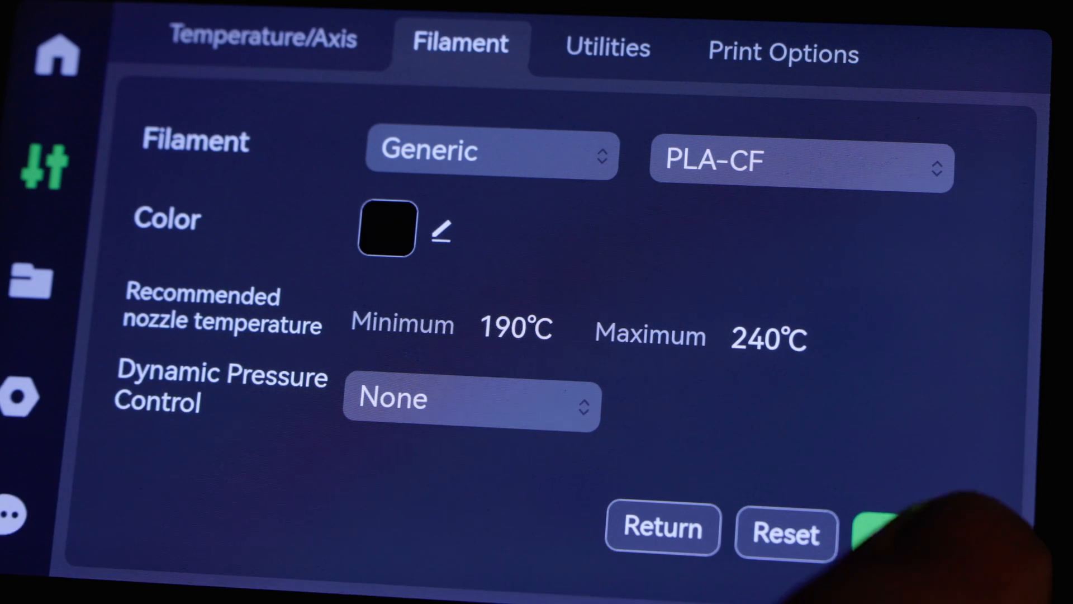
pyautogui.click(883, 530)
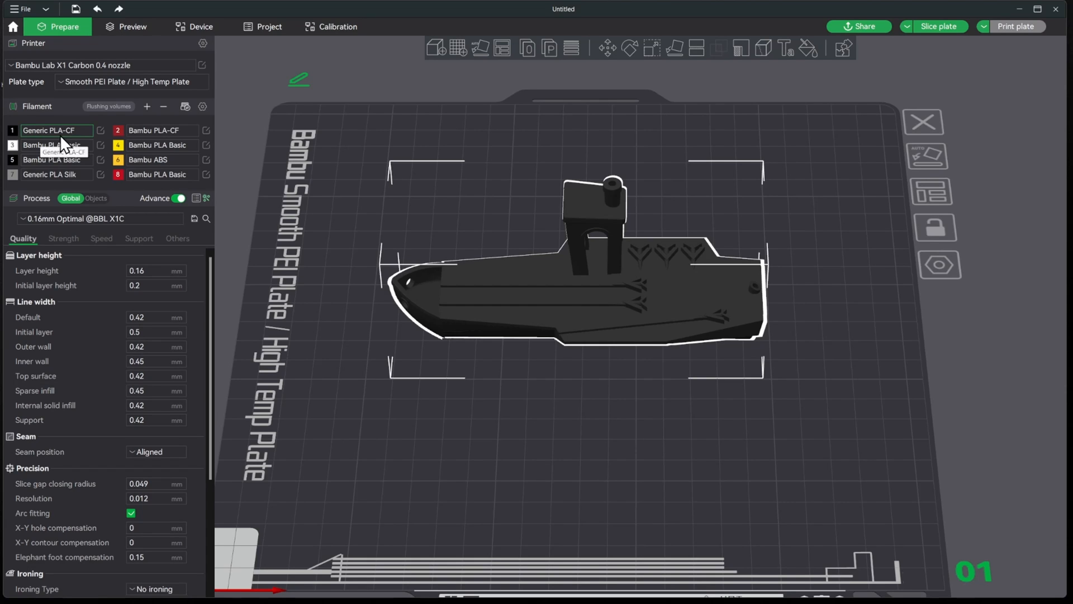
pyautogui.click(100, 130)
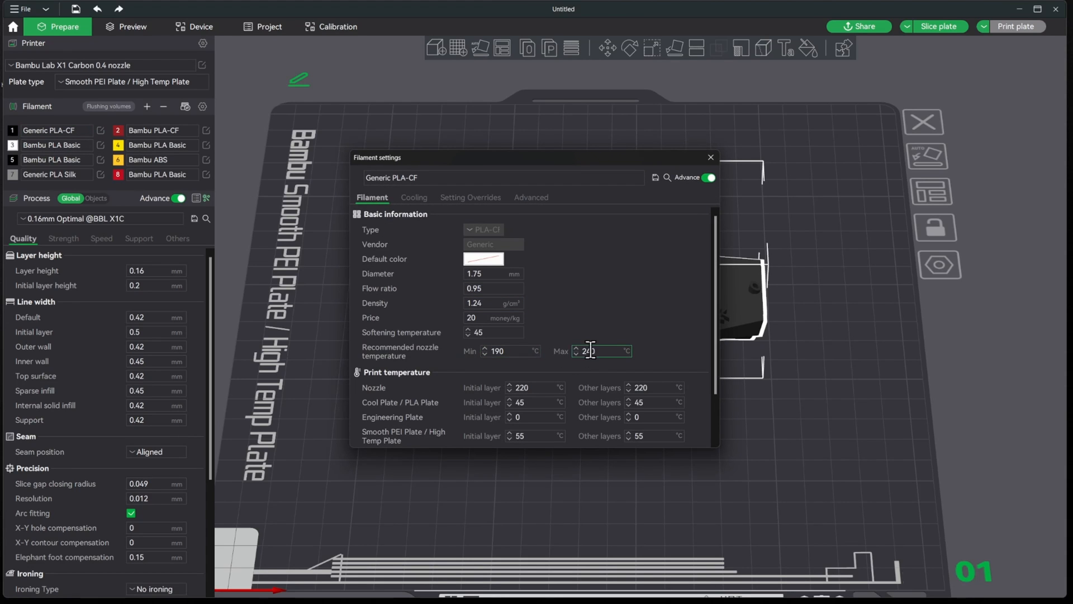
pyautogui.scroll(-3)
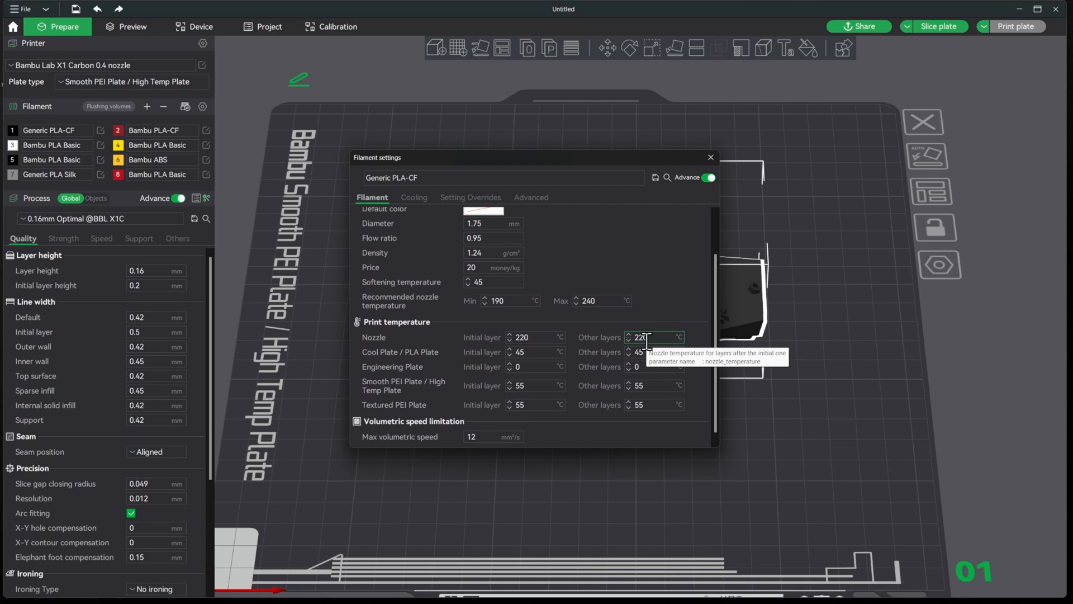
pyautogui.moveTo(427, 390)
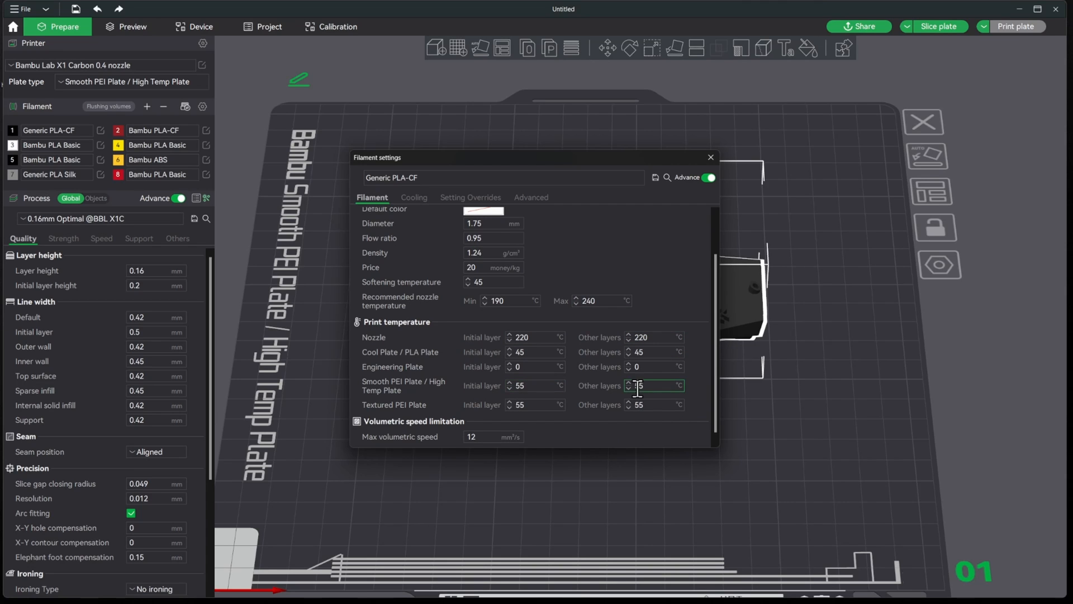
pyautogui.moveTo(534, 385)
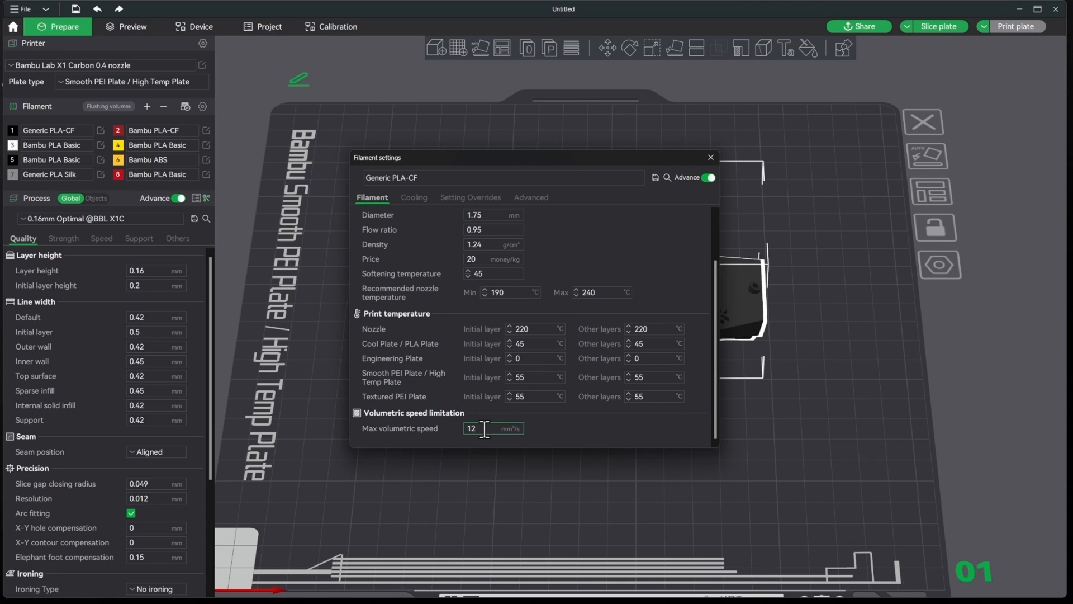
pyautogui.moveTo(478, 427)
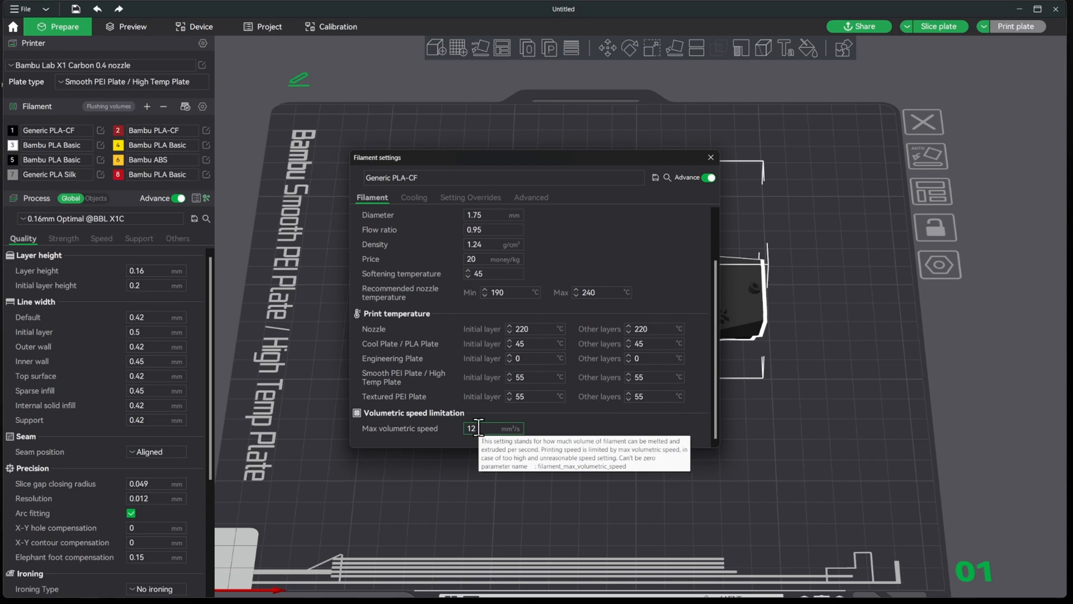
pyautogui.click(710, 158)
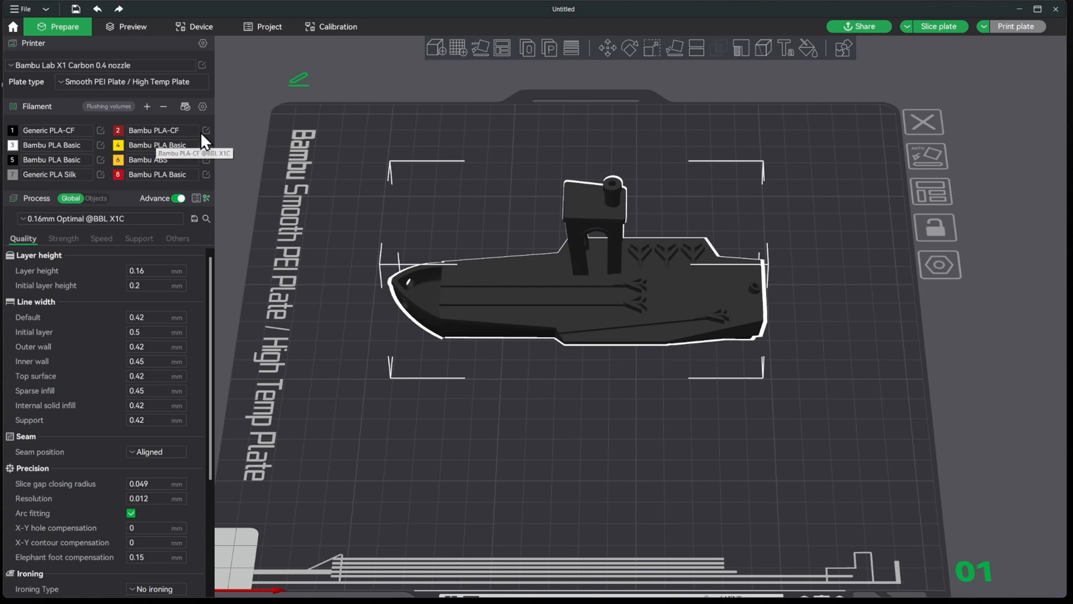
pyautogui.click(206, 131)
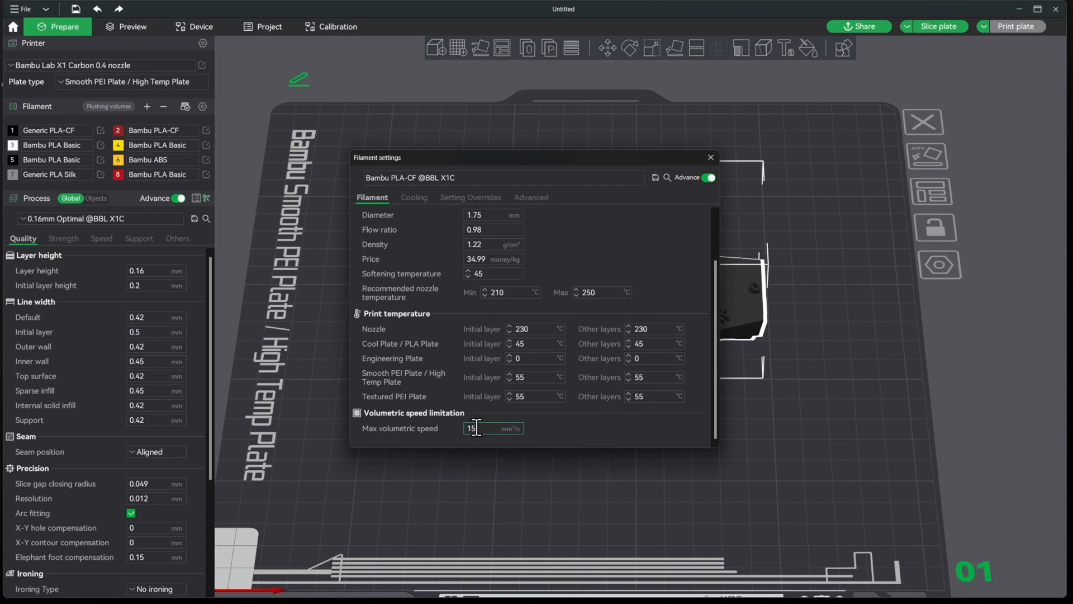
pyautogui.moveTo(543, 347)
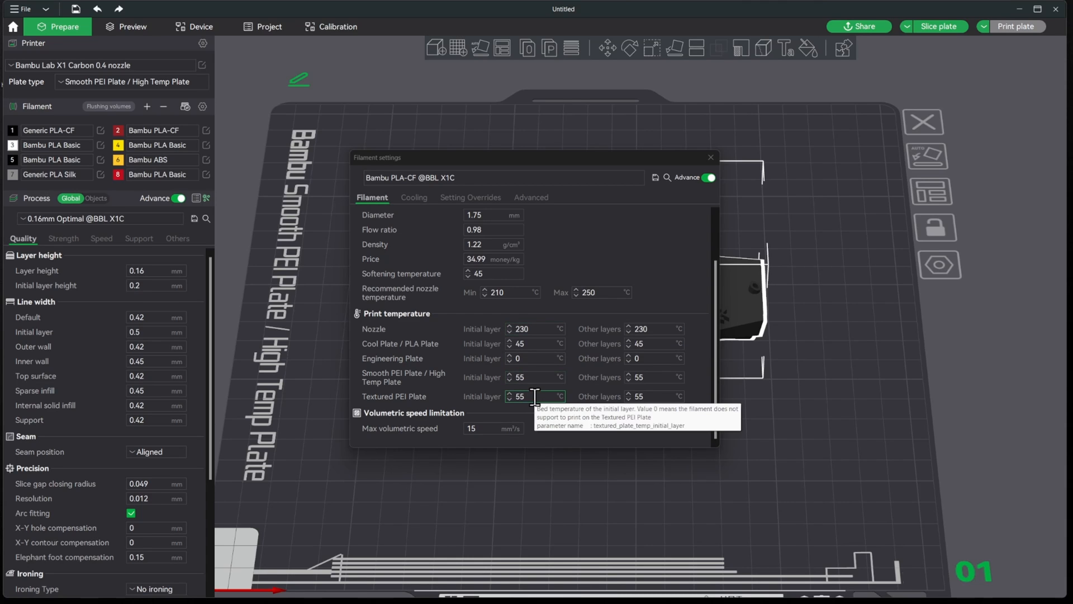
pyautogui.click(493, 259)
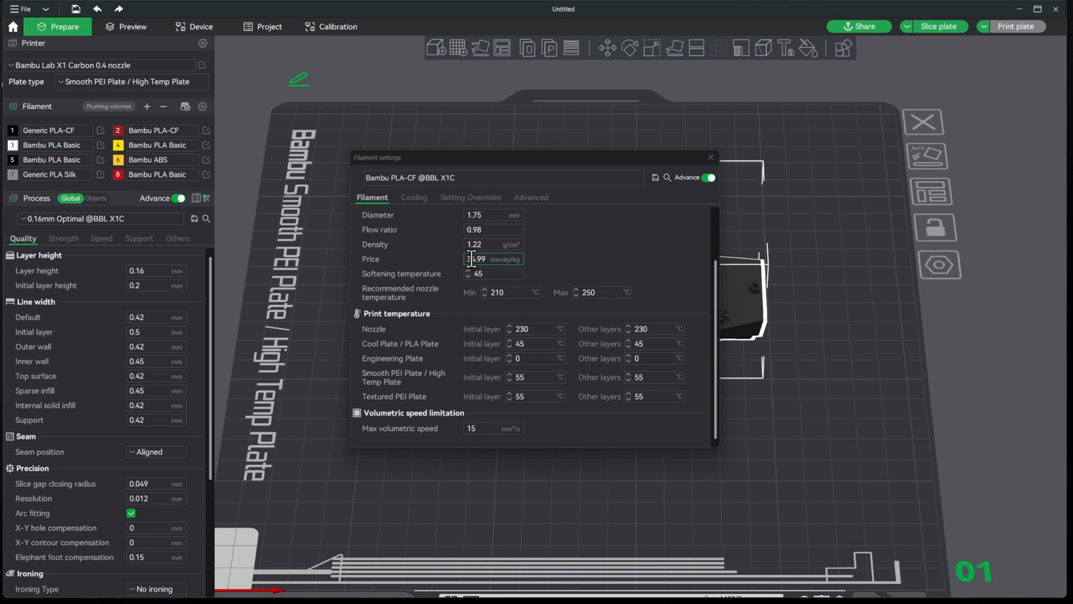
pyautogui.click(493, 229)
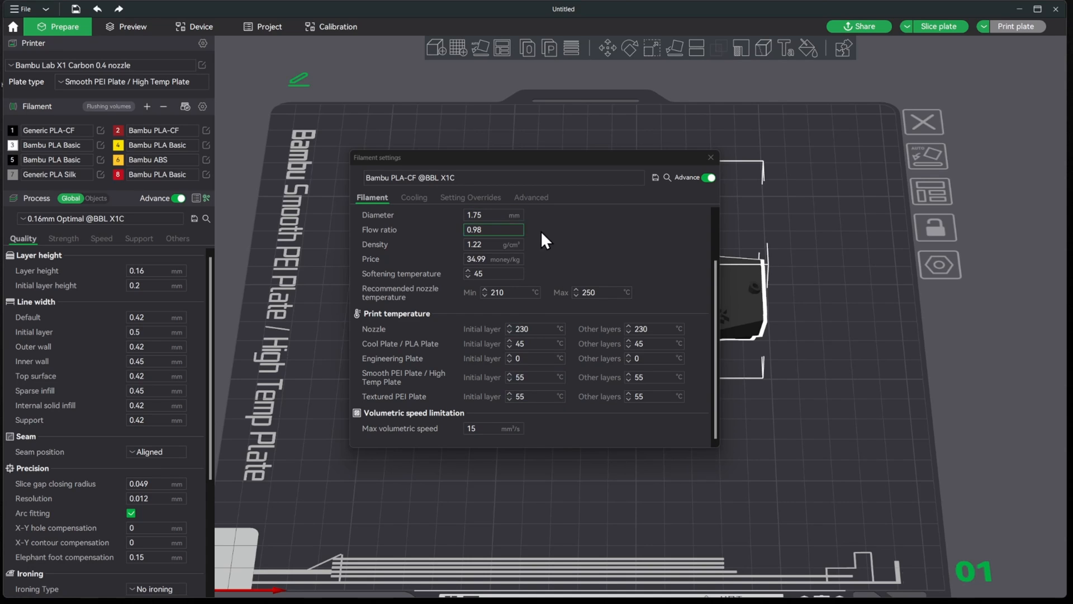
pyautogui.click(601, 293)
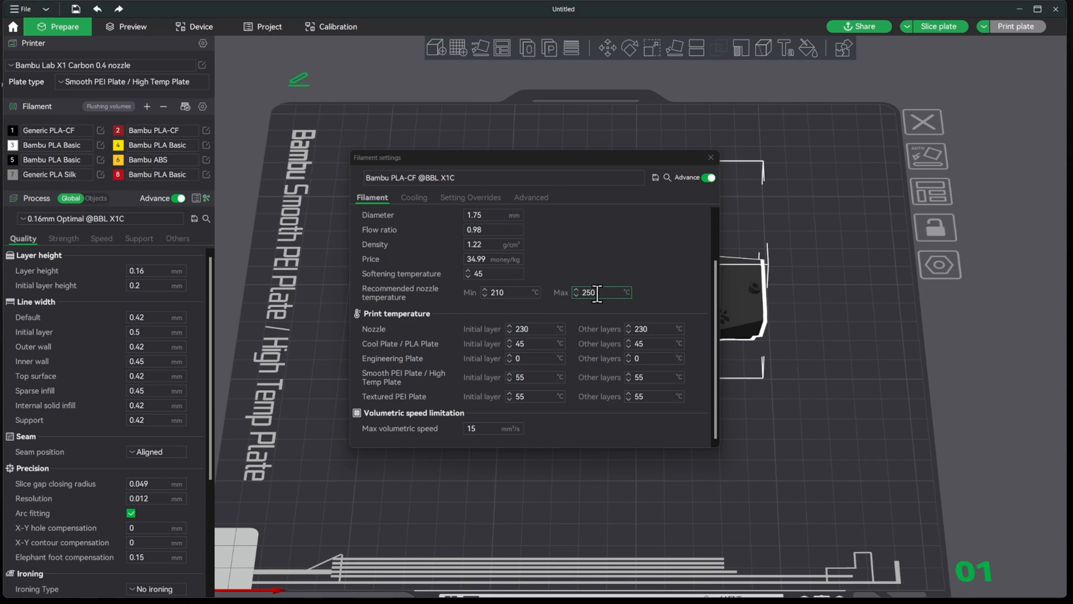
pyautogui.click(711, 158)
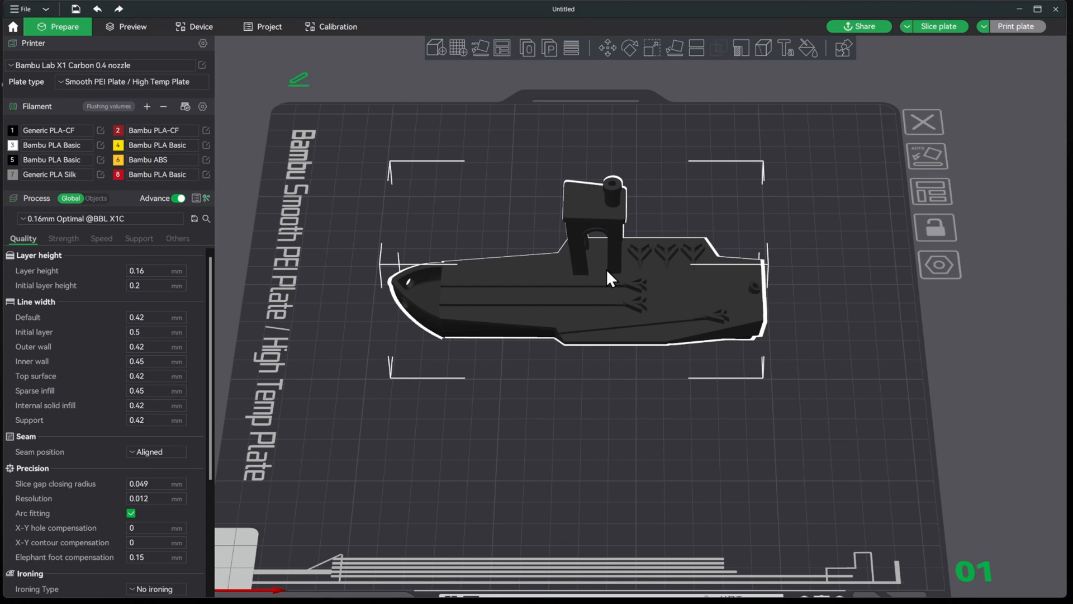
pyautogui.moveTo(109, 226)
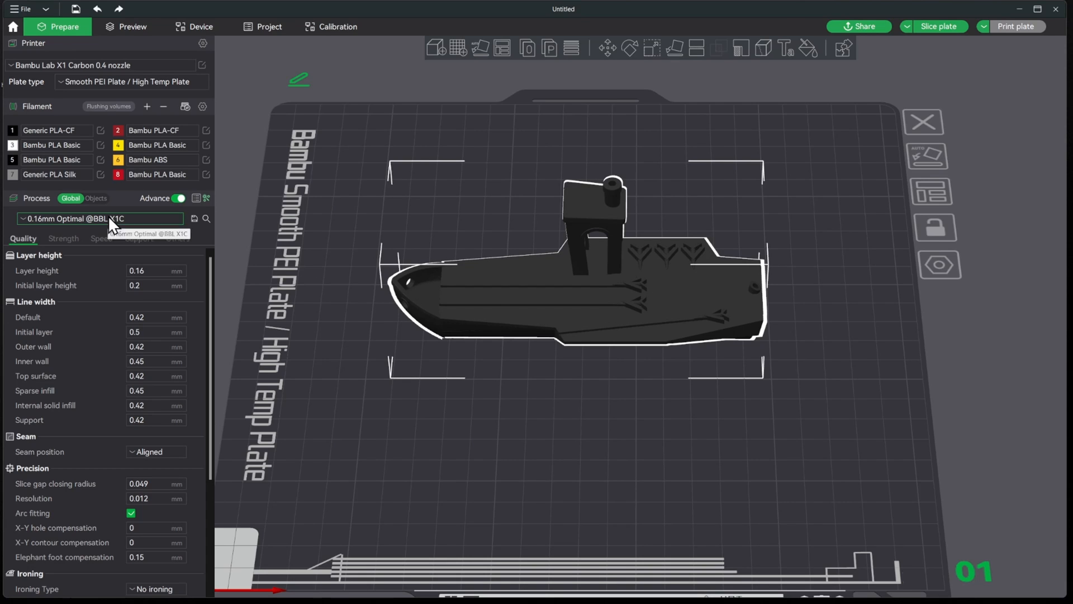
# - Choose the 0.20mm Lenny Setup process preset and review its Support, Others and Quality settings
pyautogui.click(96, 218)
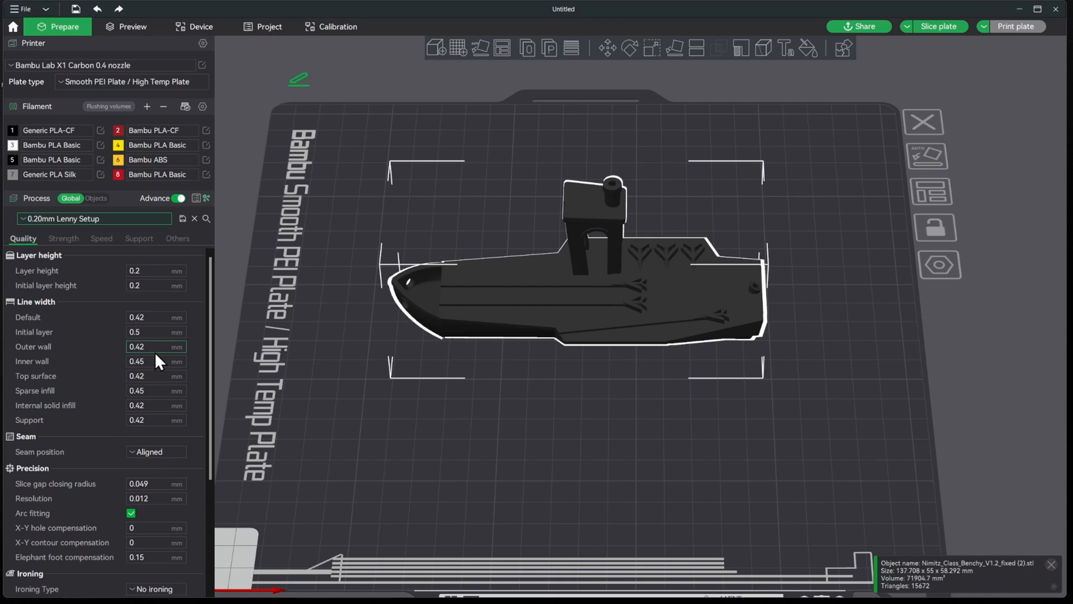
pyautogui.moveTo(178, 252)
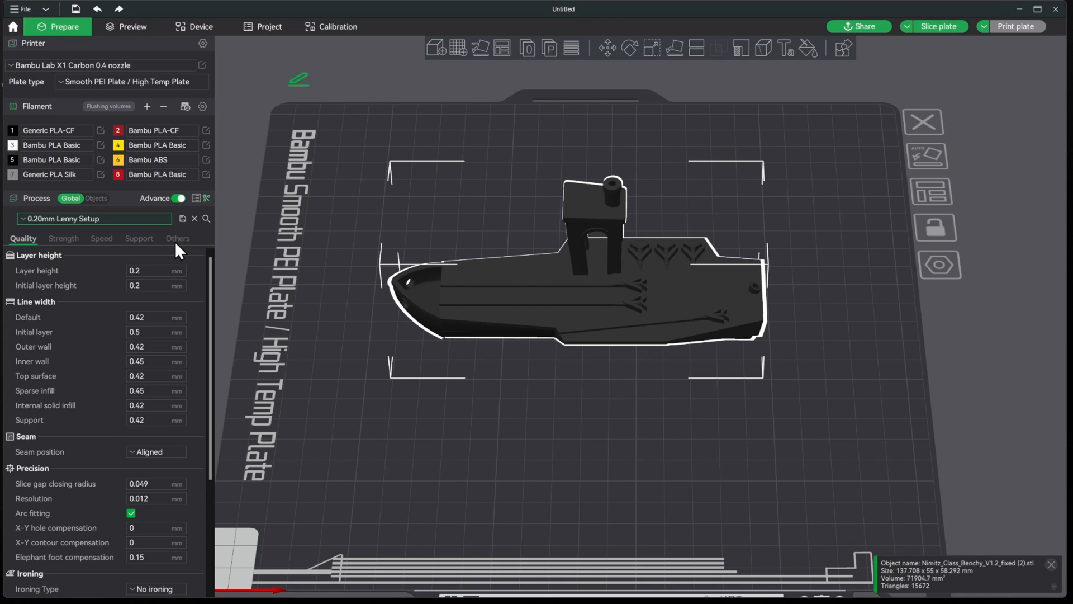
pyautogui.click(138, 239)
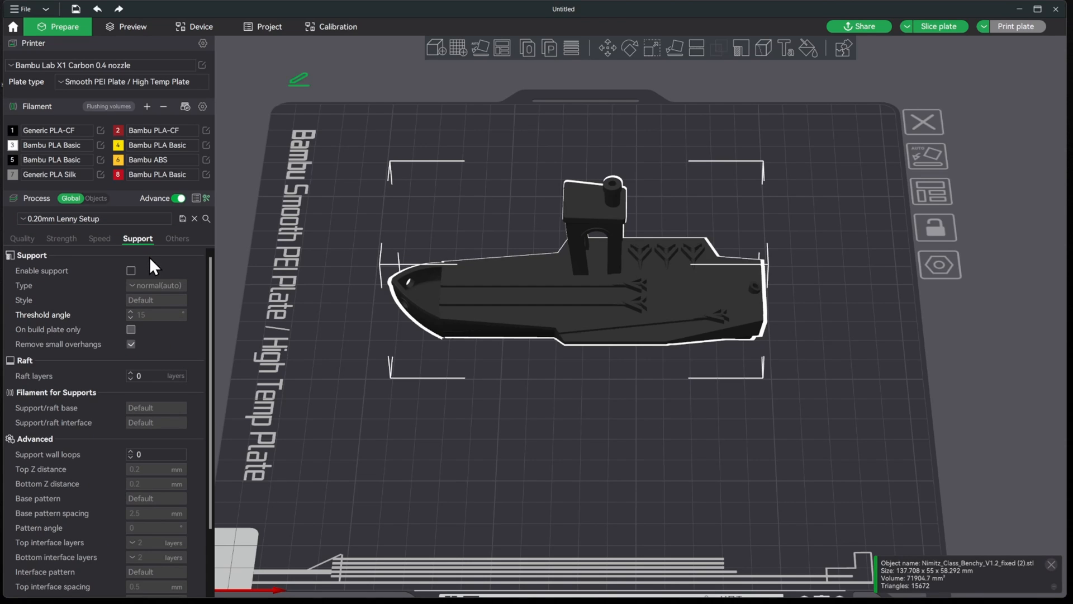
pyautogui.click(176, 238)
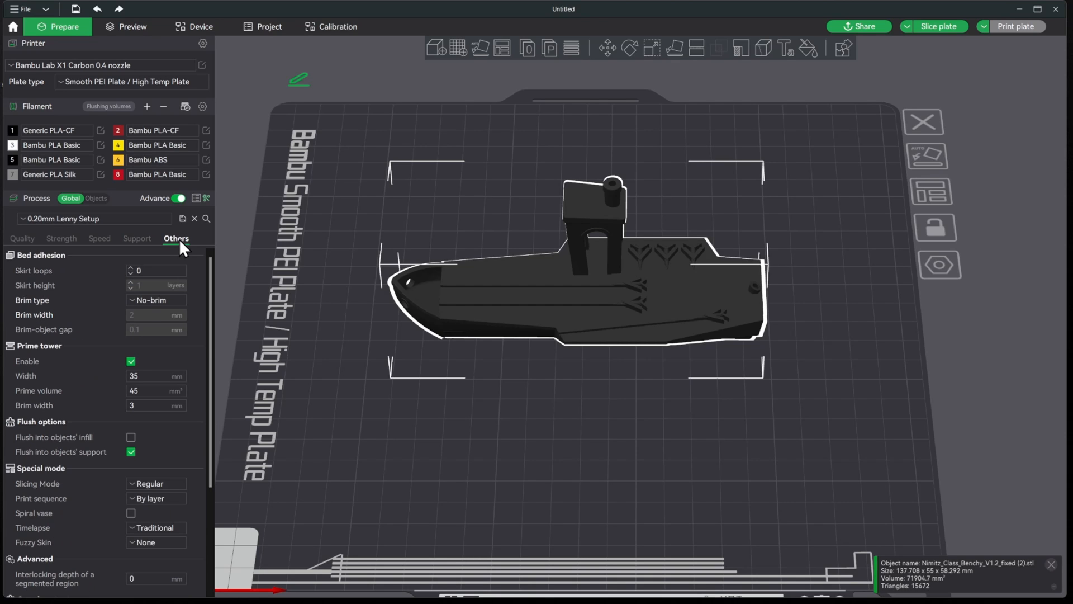
pyautogui.moveTo(31, 253)
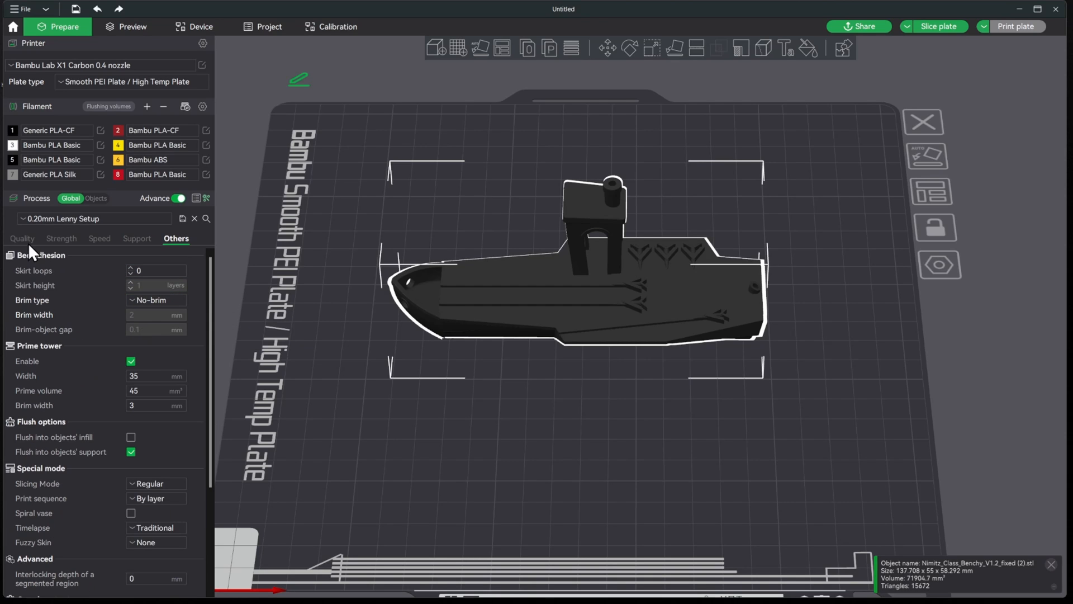
pyautogui.click(22, 238)
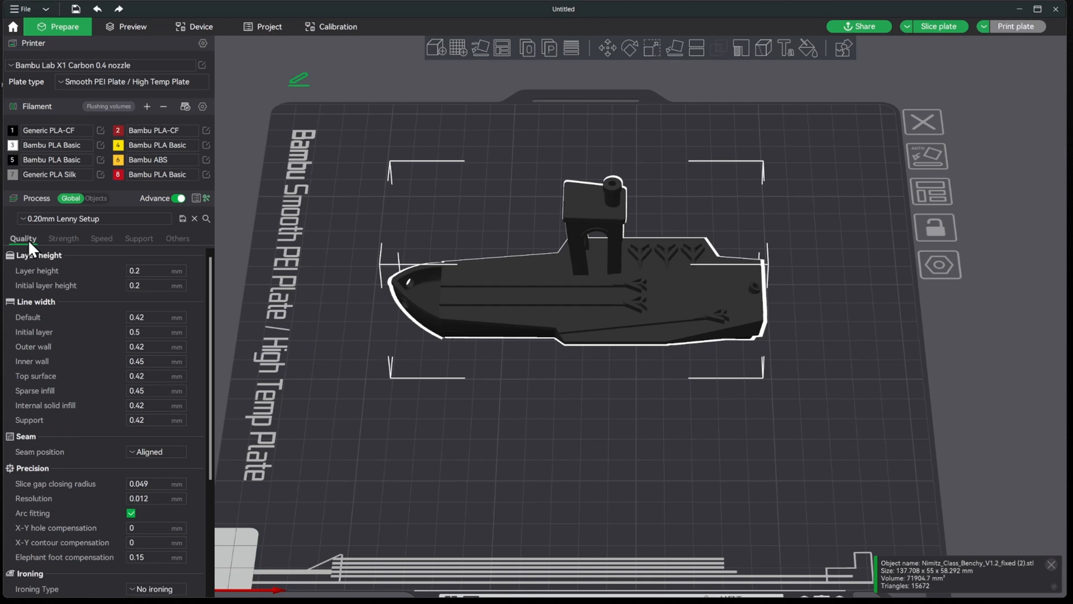
pyautogui.moveTo(806, 400)
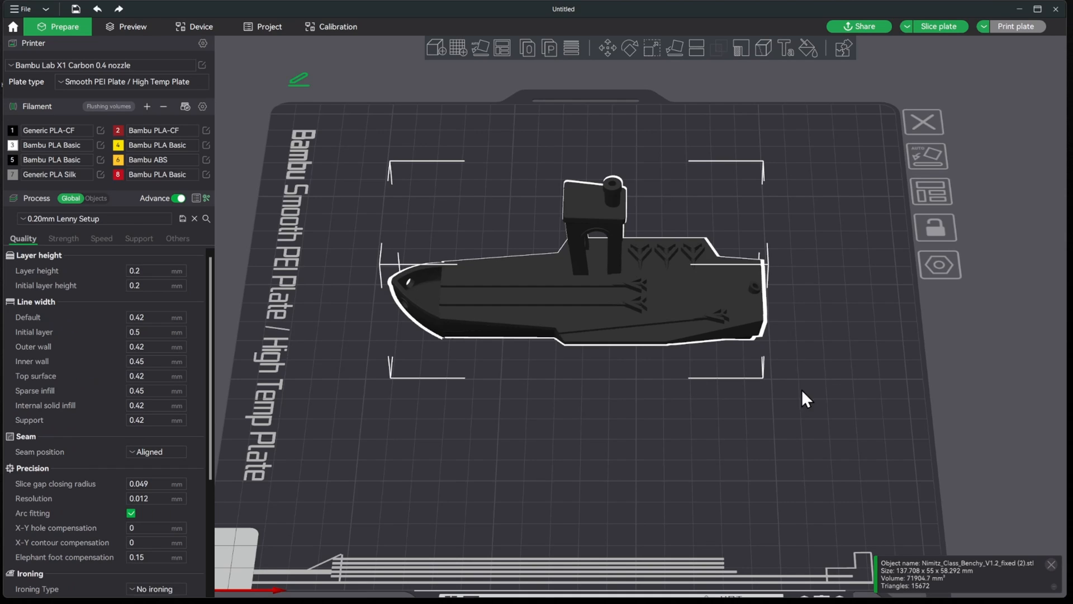
pyautogui.moveTo(536, 326)
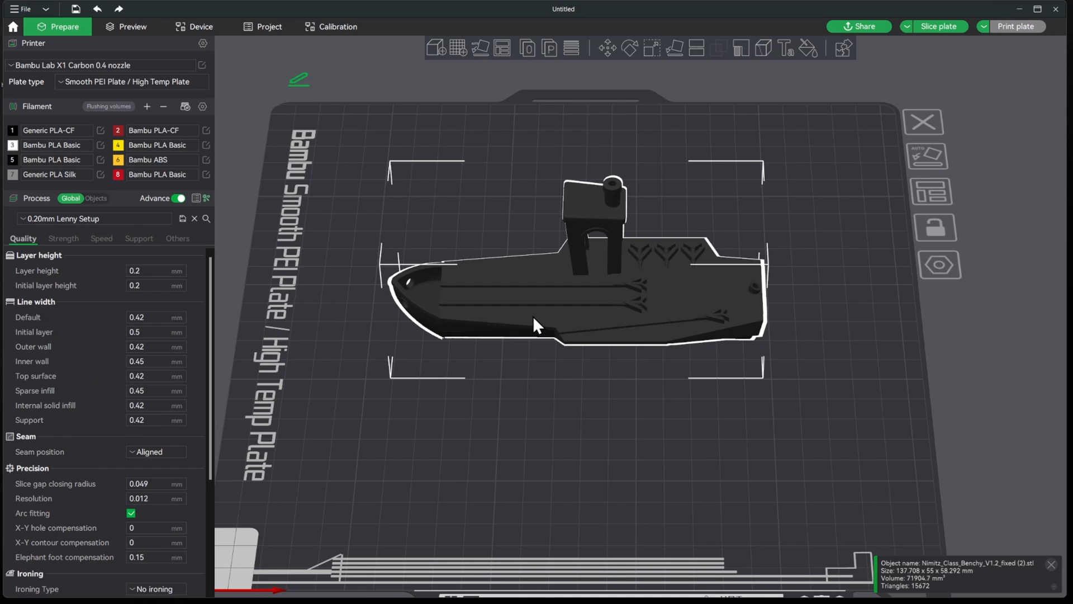
pyautogui.moveTo(479, 170)
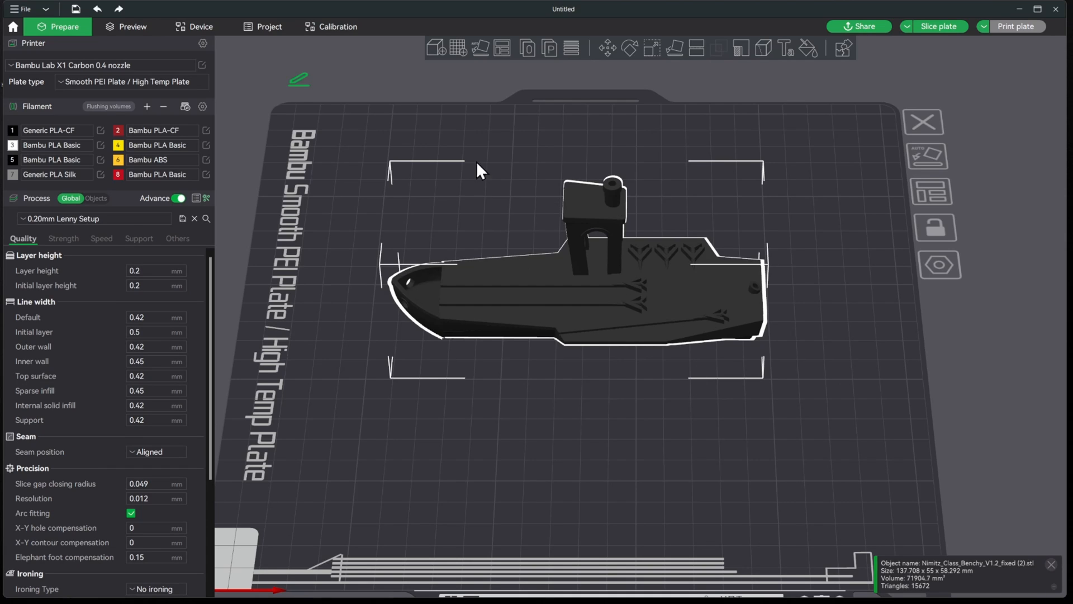
pyautogui.moveTo(571, 342)
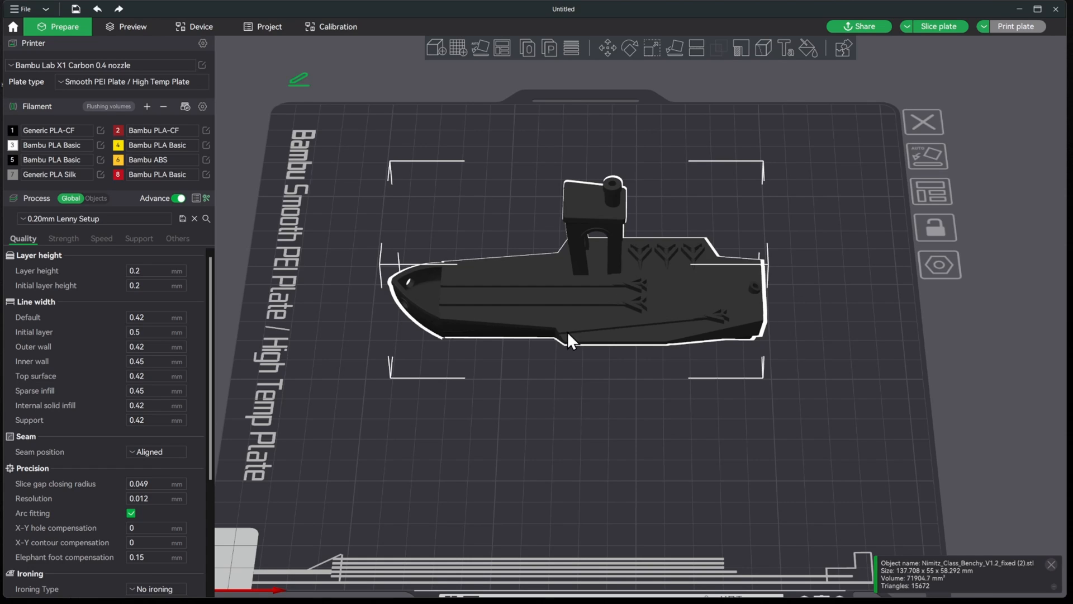
pyautogui.moveTo(697, 329)
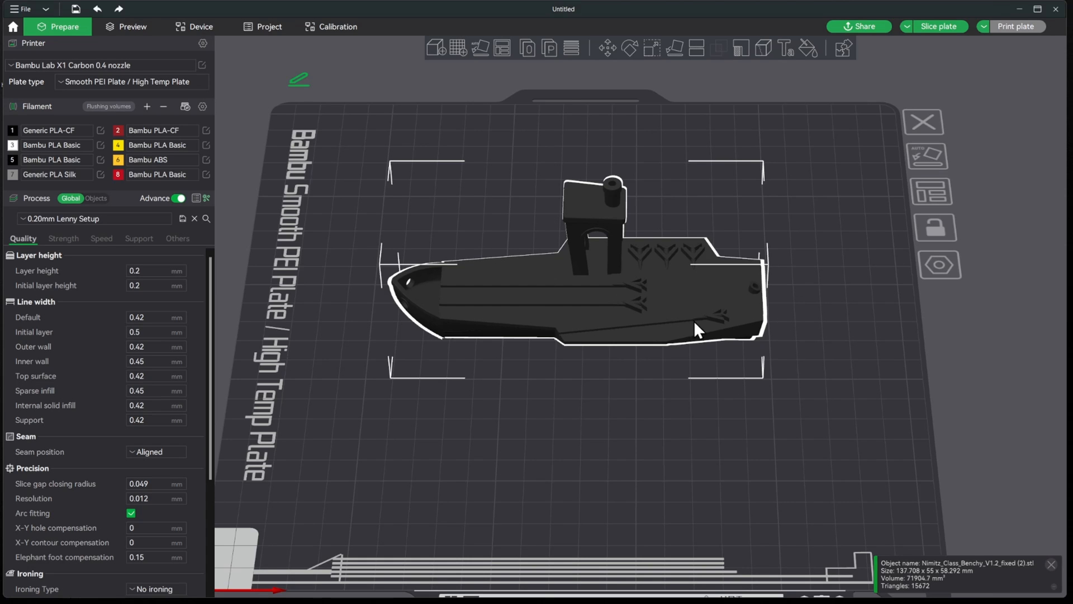
pyautogui.moveTo(943, 34)
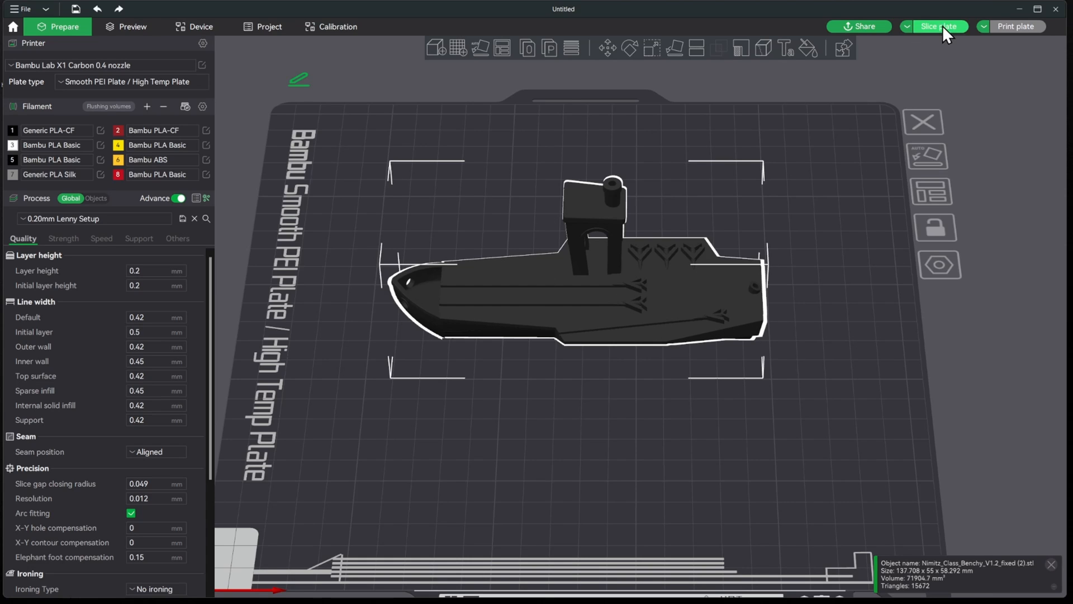
# - Slice the Benchy with Lenny Setup and check the 1h20m, 26.53 g estimate
pyautogui.click(938, 27)
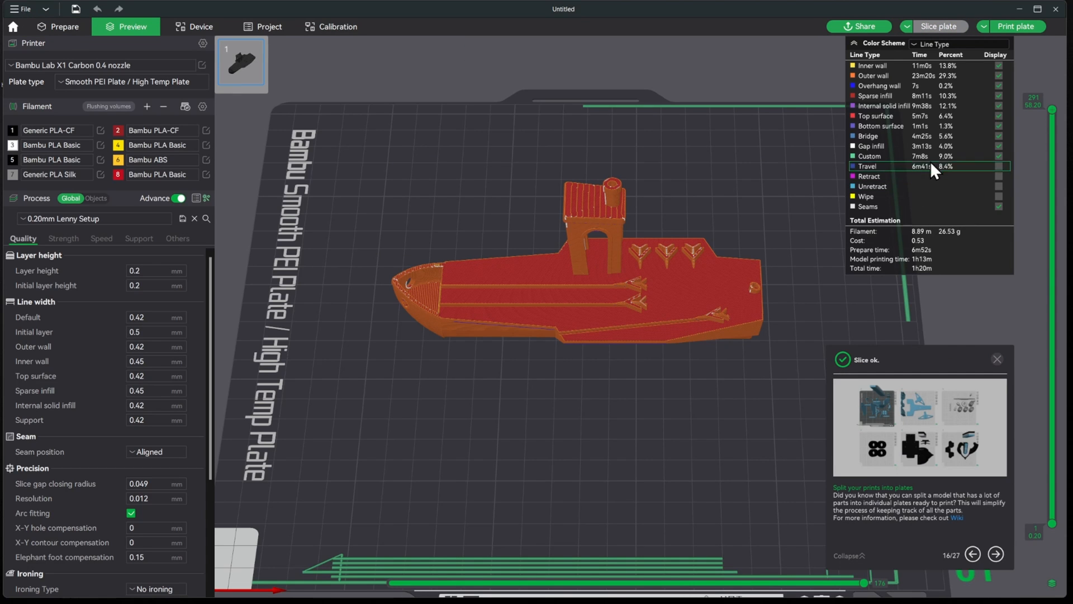
pyautogui.moveTo(1013, 34)
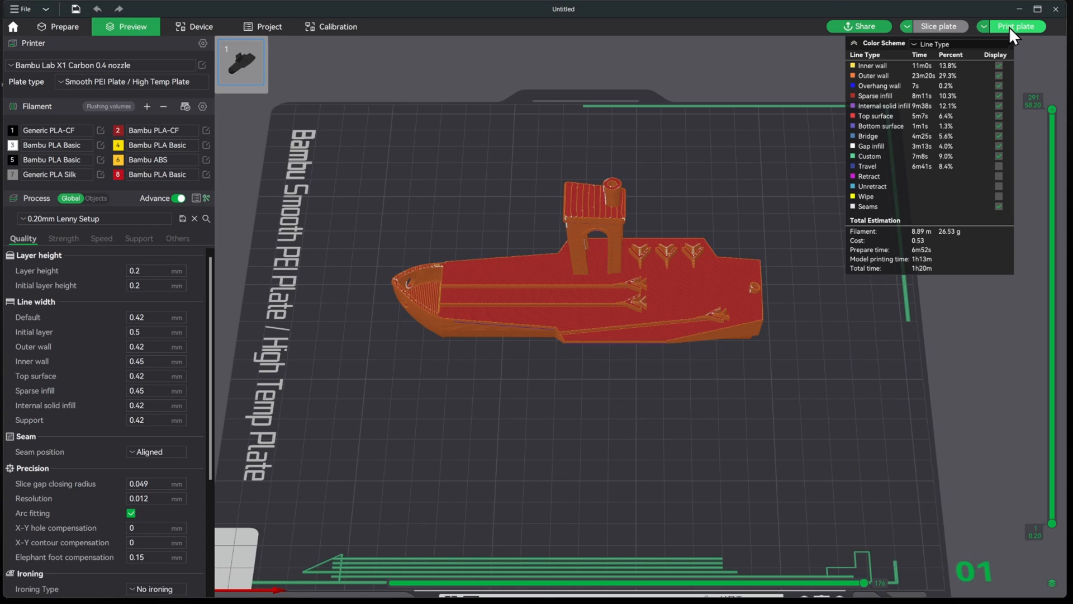
pyautogui.click(1016, 27)
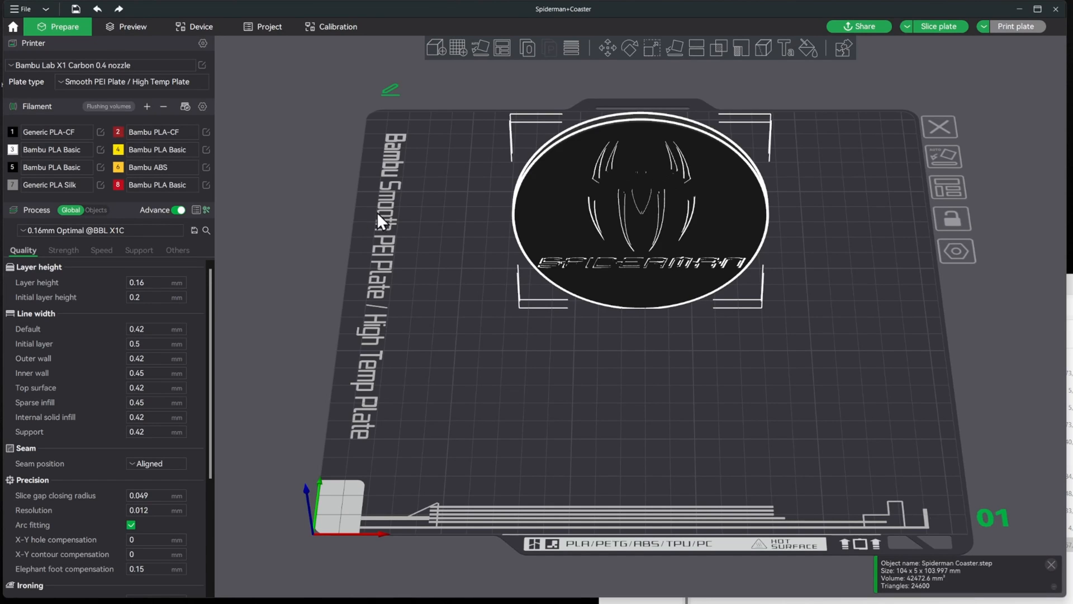
pyautogui.moveTo(578, 190)
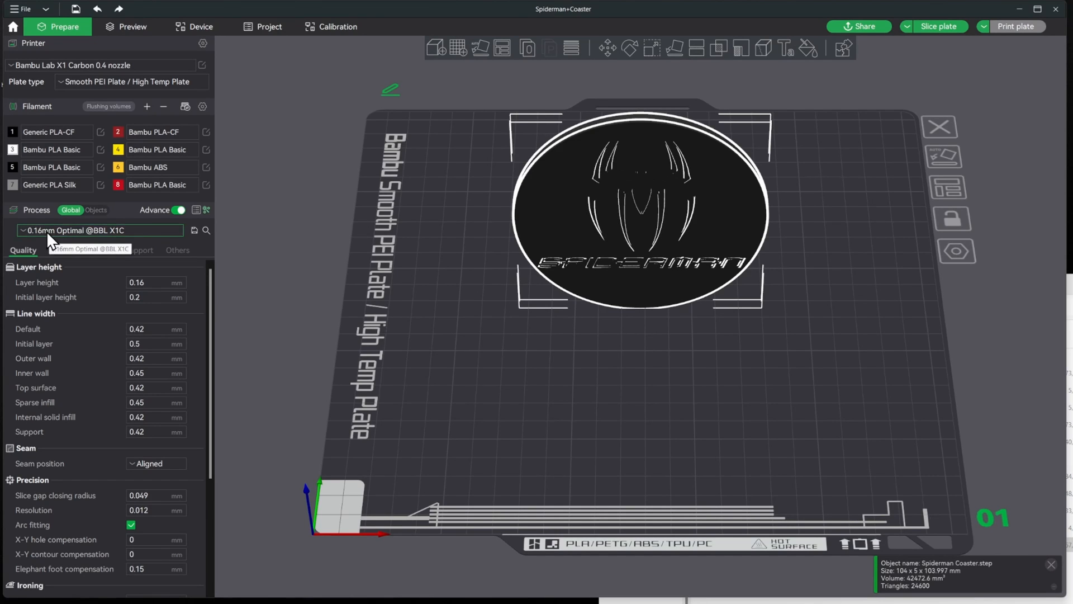
pyautogui.moveTo(150, 250)
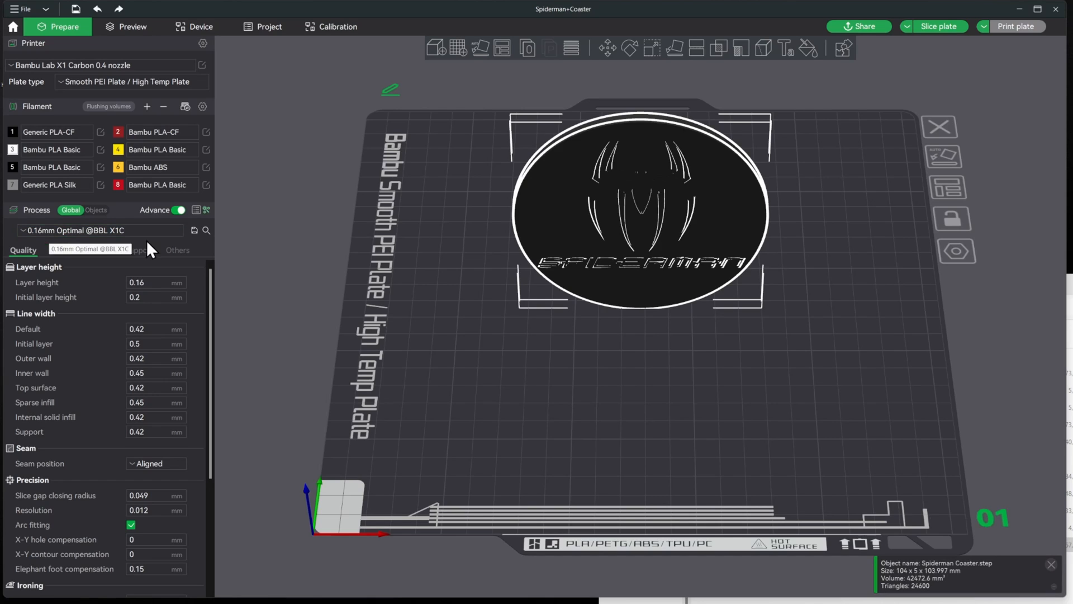
pyautogui.moveTo(205, 170)
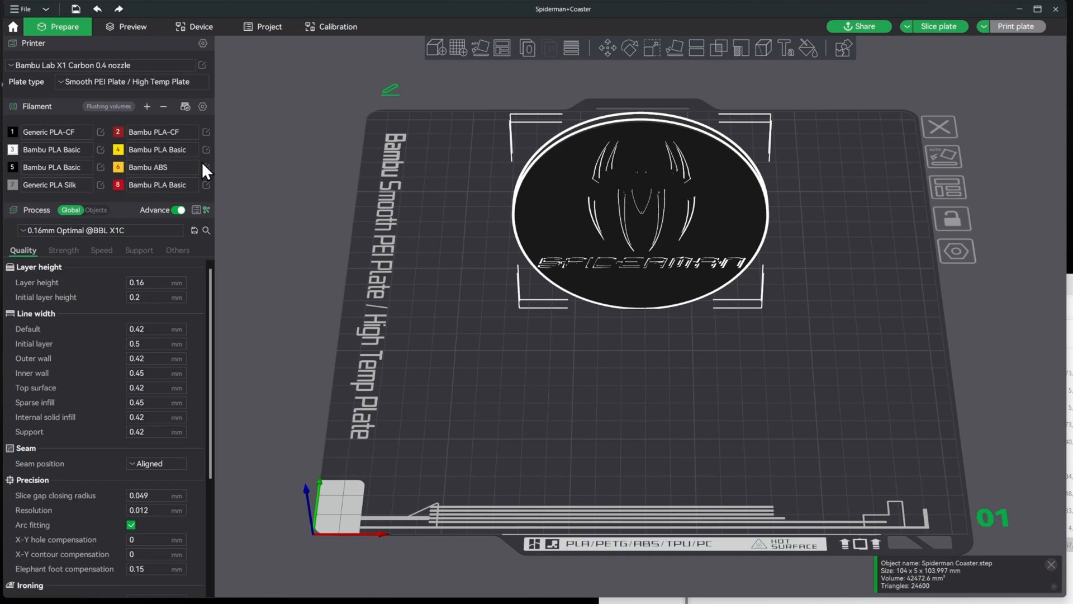
pyautogui.moveTo(307, 263)
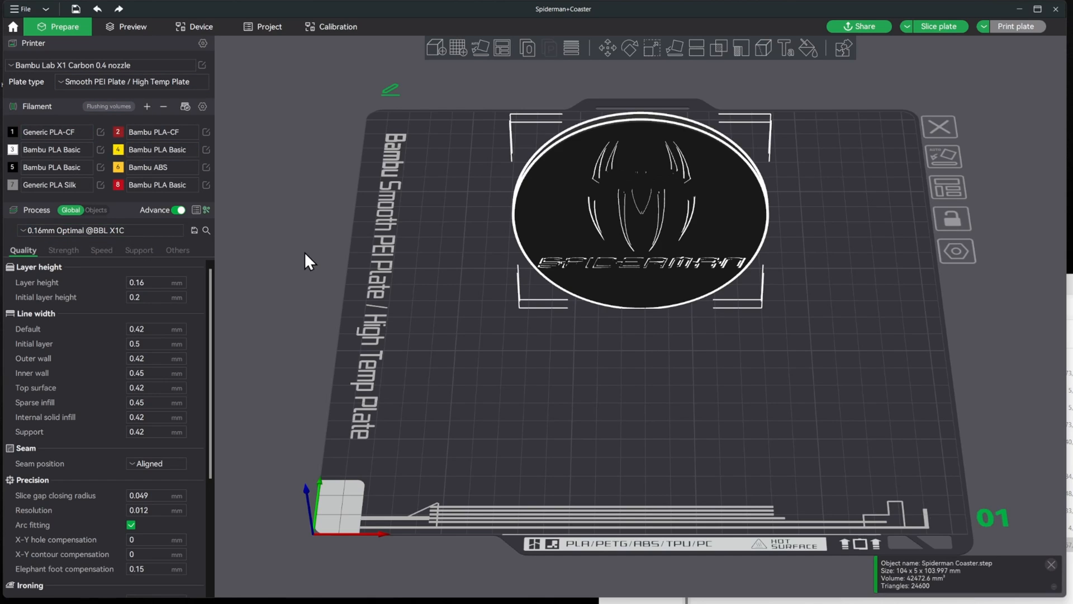
# - In the Objects list, give Spiderman words white filament 3 and Face red filament 2
pyautogui.click(95, 210)
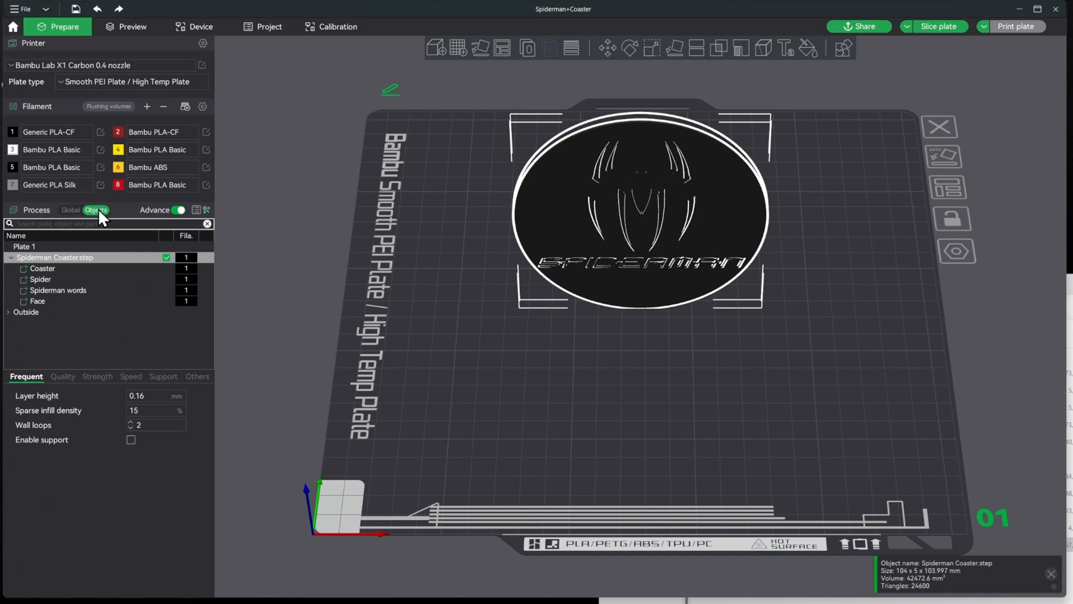
pyautogui.moveTo(190, 278)
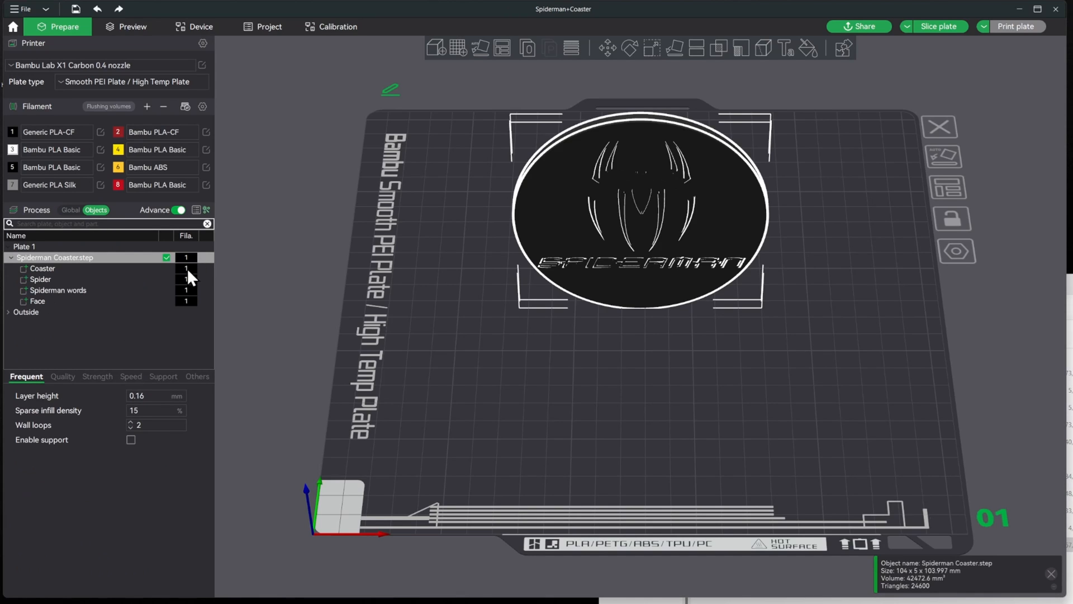
pyautogui.moveTo(194, 287)
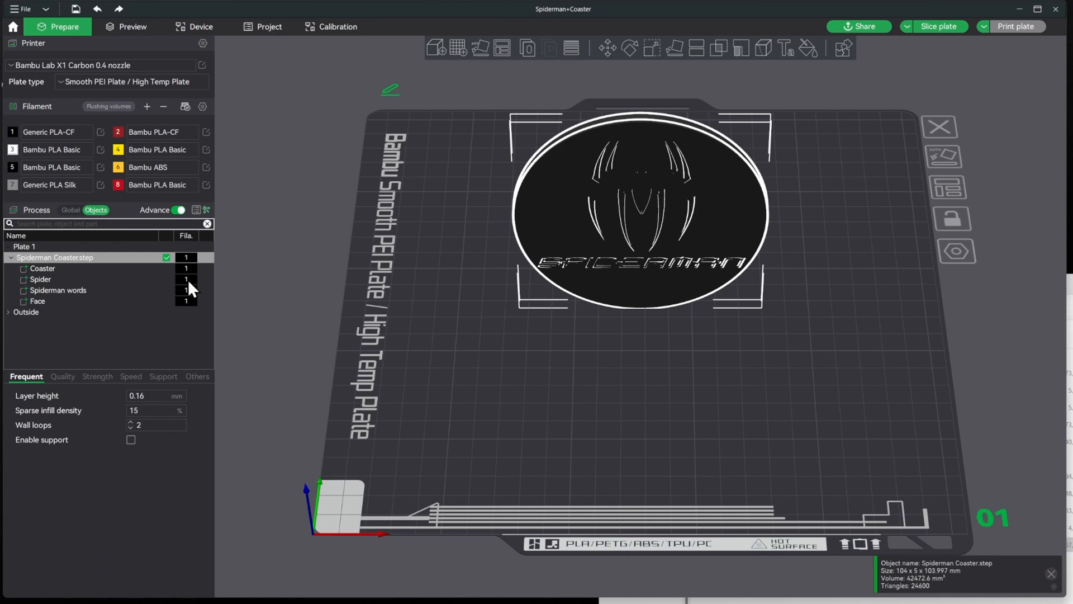
pyautogui.moveTo(192, 302)
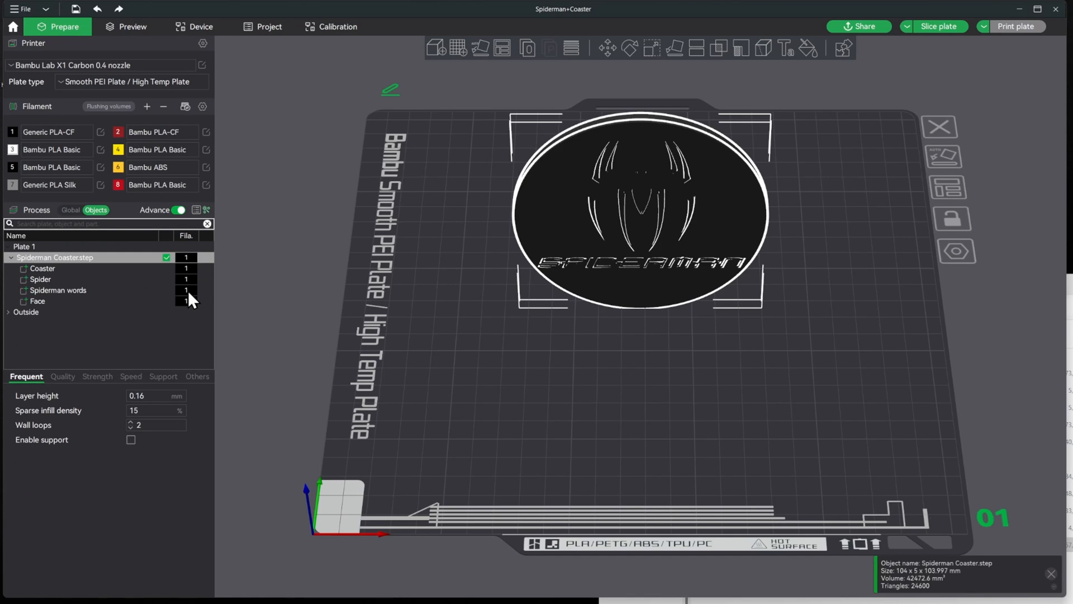
pyautogui.click(58, 290)
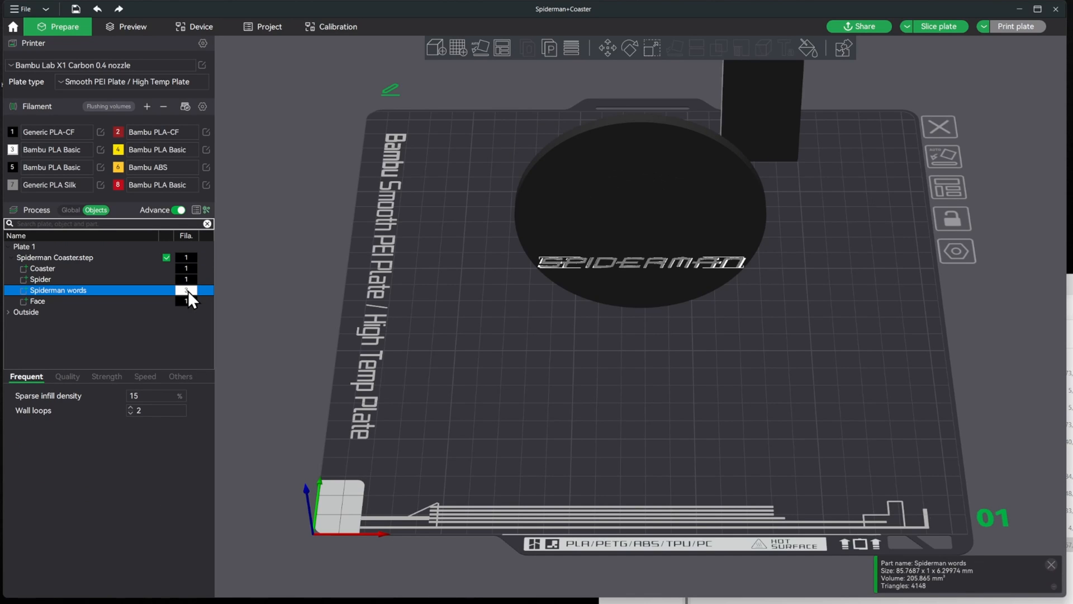
pyautogui.click(186, 290)
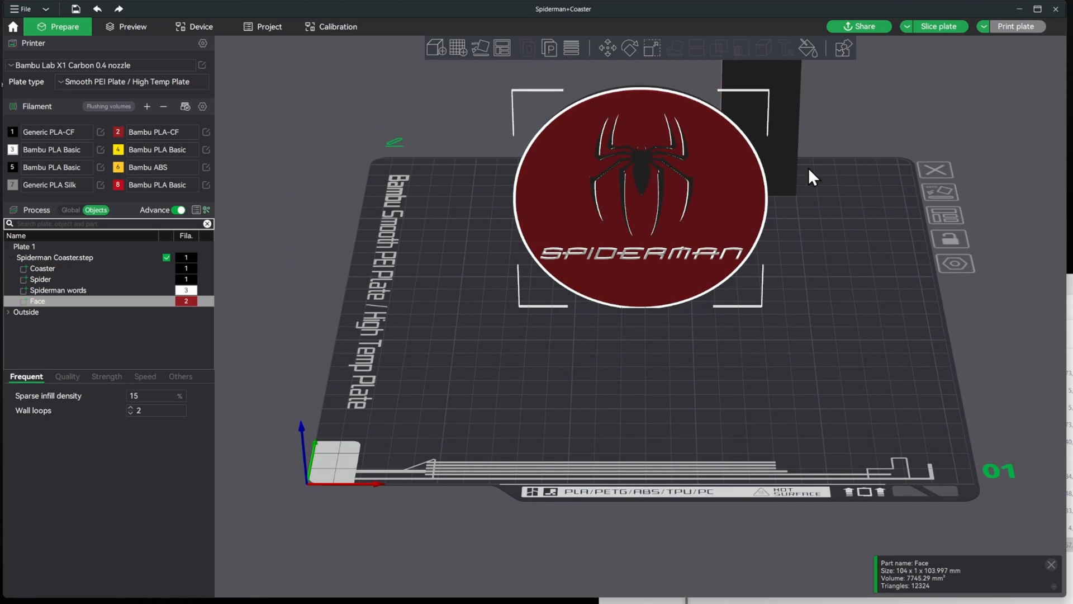
pyautogui.click(54, 257)
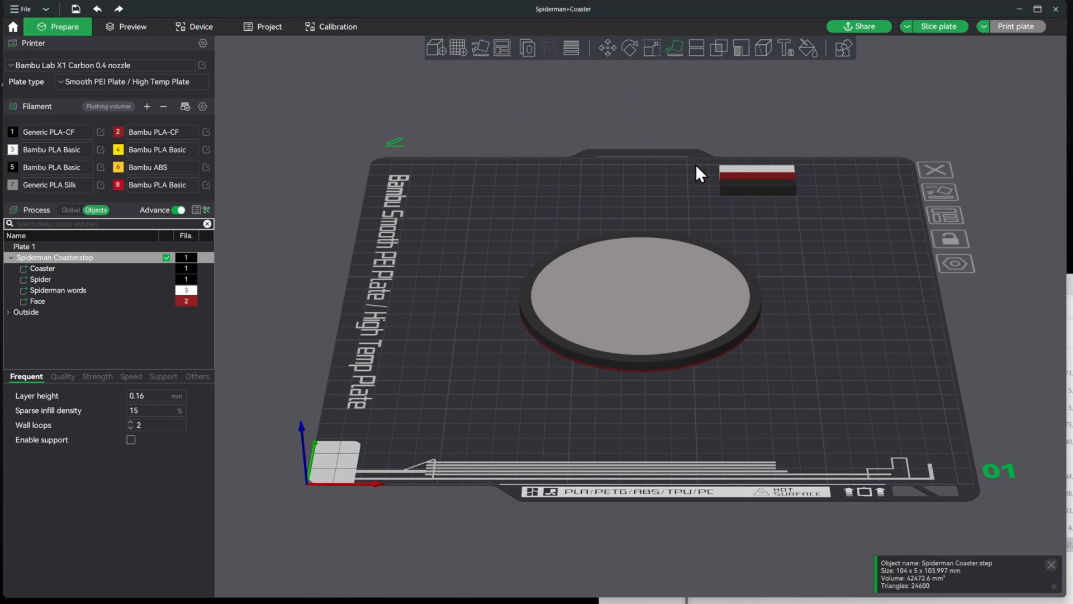
# - Check the coaster colours from the top view, then slice it (1h18m, 33.37 g)
pyautogui.click(640, 298)
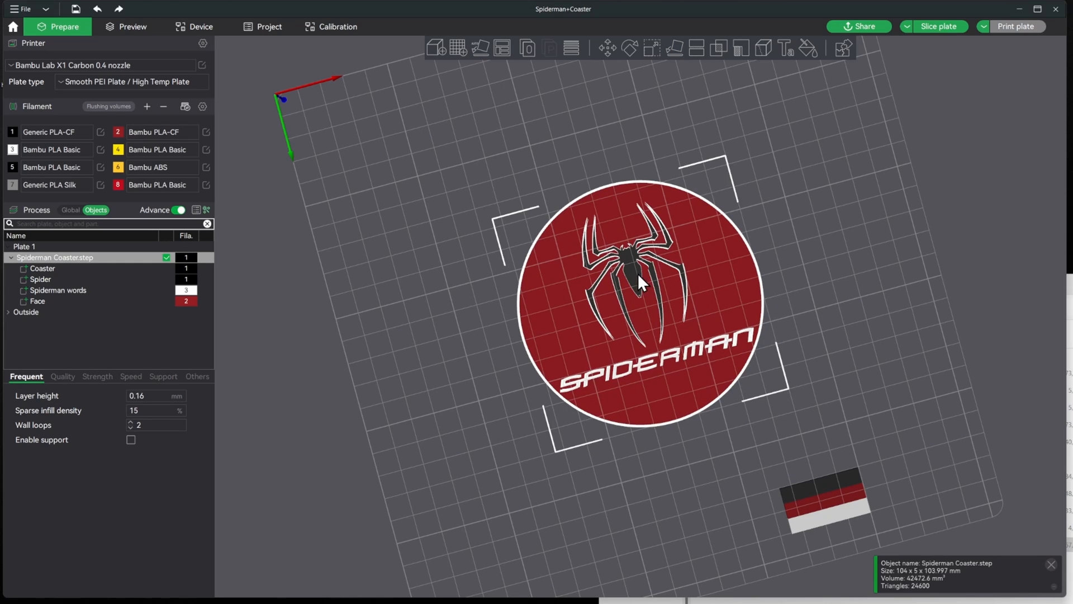
pyautogui.moveTo(574, 294)
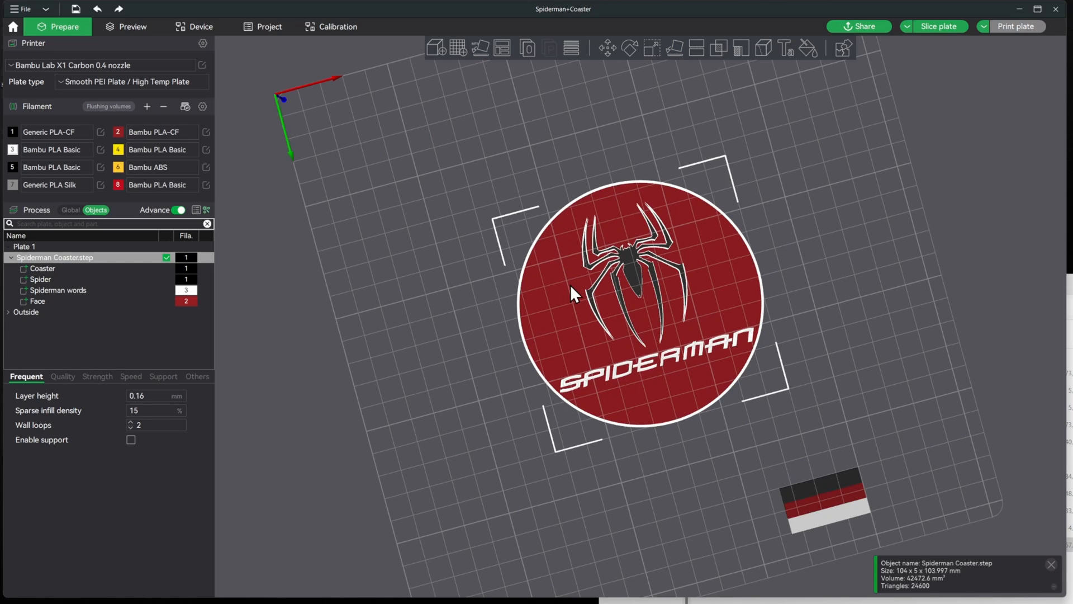
pyautogui.moveTo(570, 305)
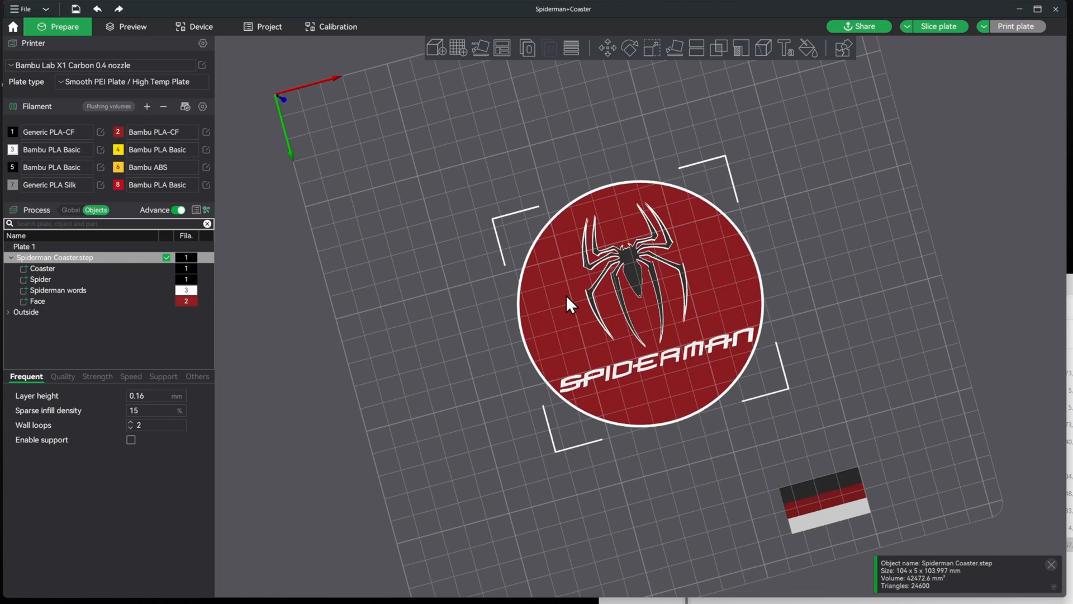
pyautogui.moveTo(595, 307)
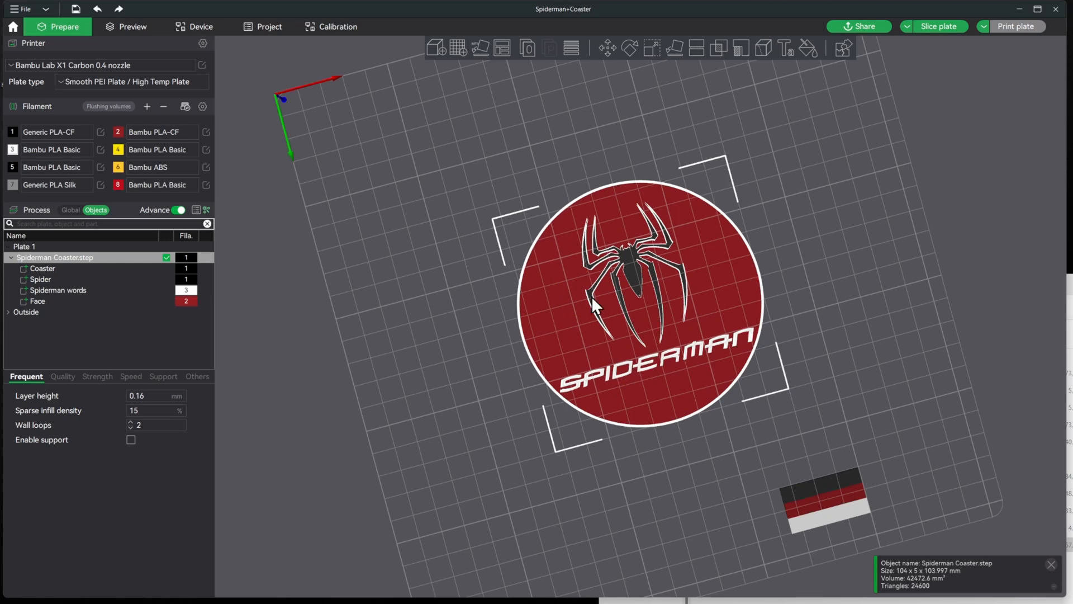
pyautogui.moveTo(937, 26)
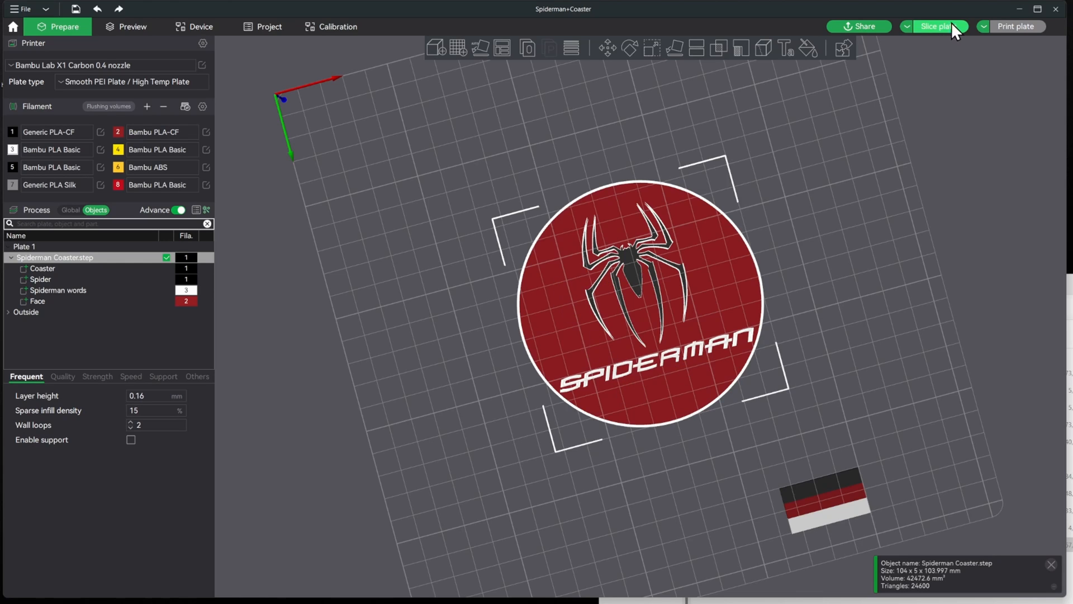
pyautogui.click(939, 26)
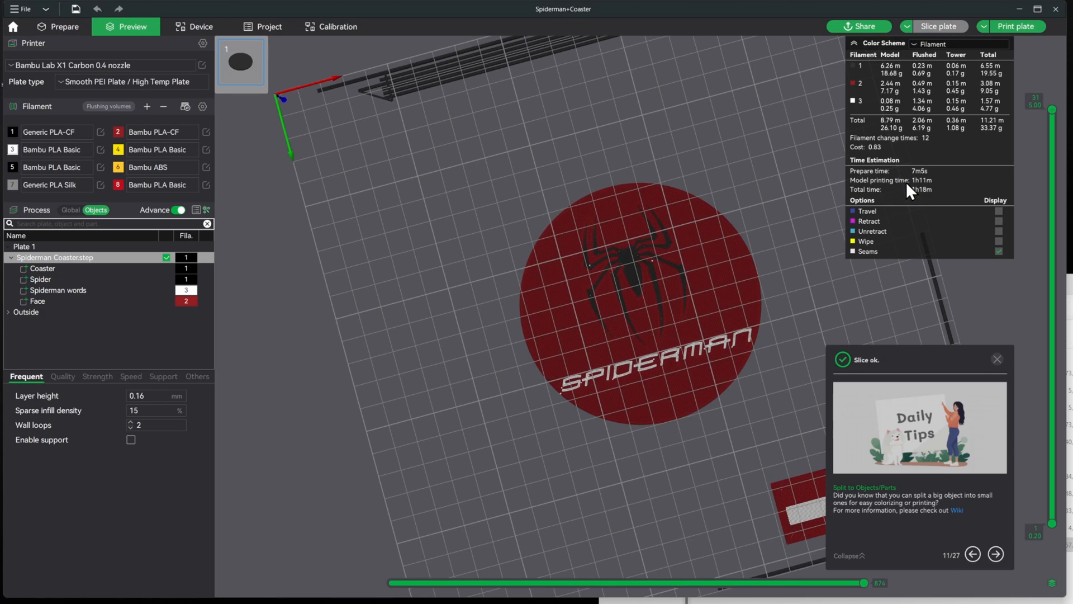
pyautogui.moveTo(943, 286)
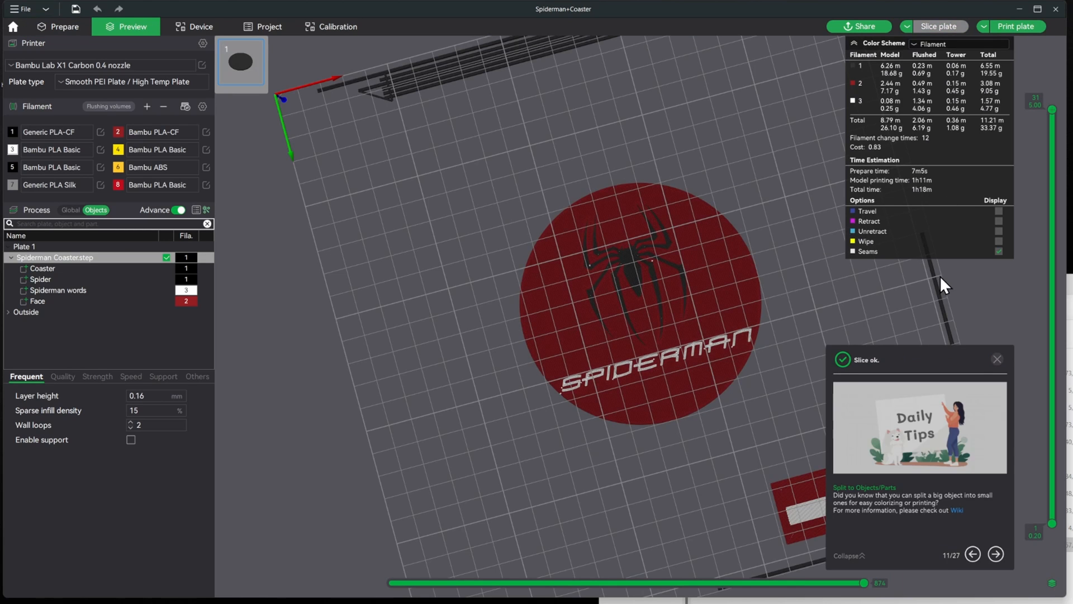
# - Send the coaster print job to My Bambu X1C, accepting the carbon-fibre filament warning
pyautogui.click(1013, 27)
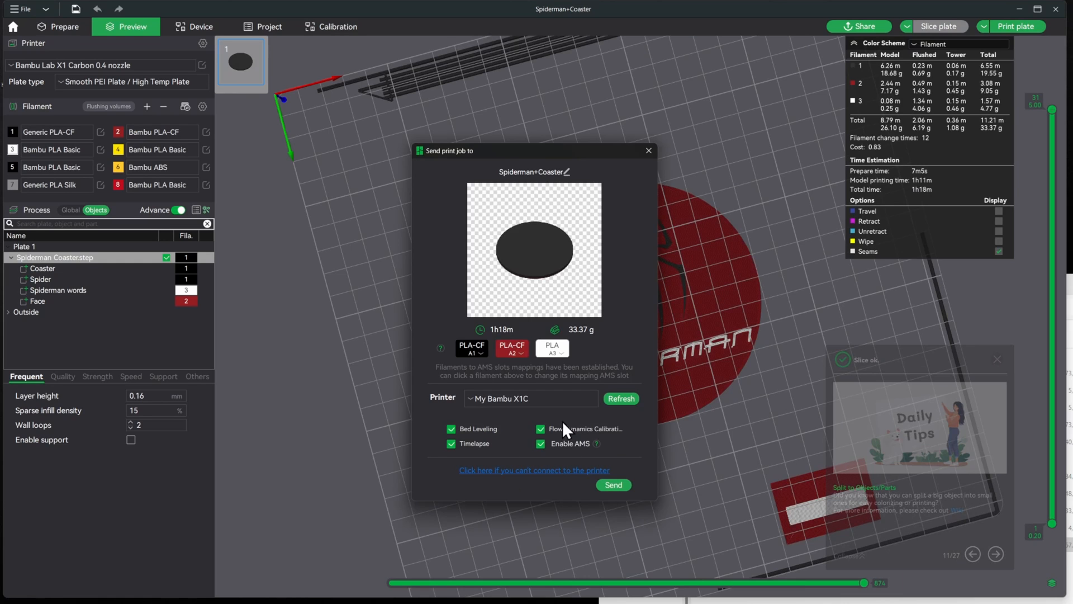
pyautogui.moveTo(488, 364)
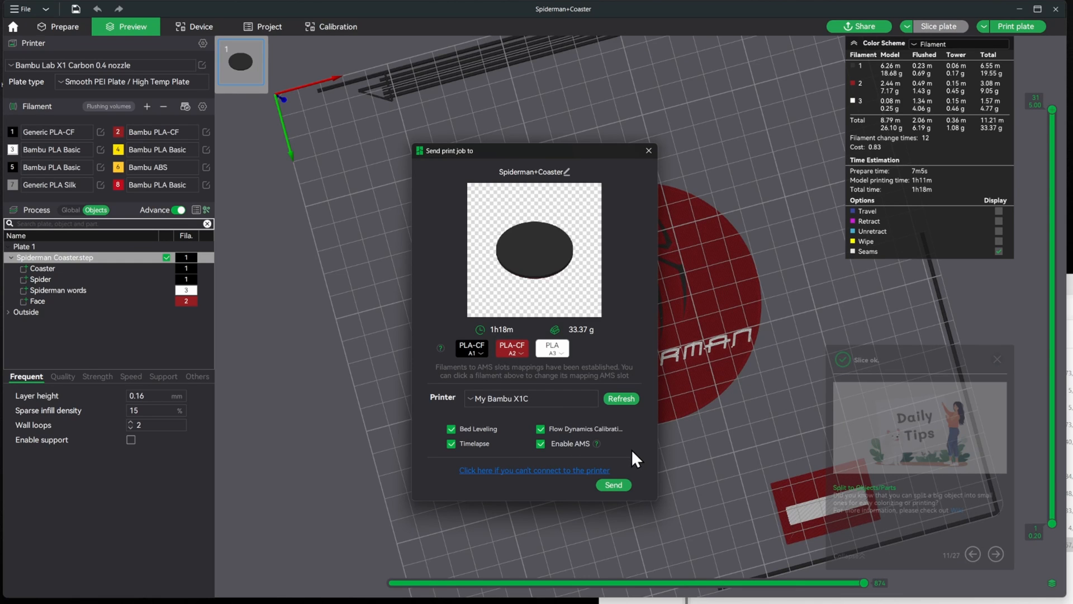
pyautogui.click(612, 485)
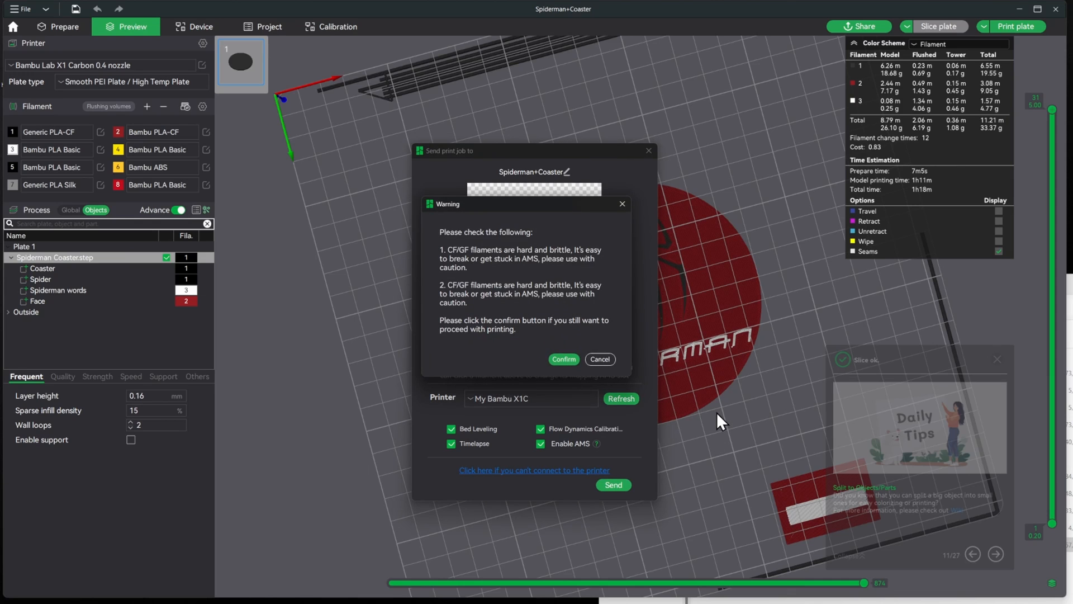
pyautogui.moveTo(498, 241)
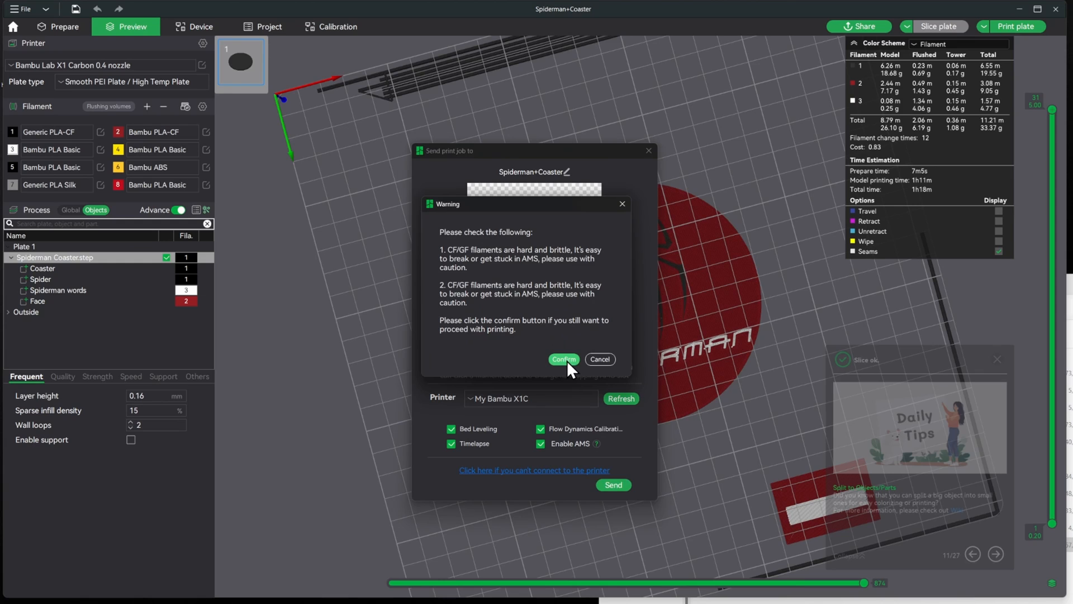
pyautogui.click(563, 359)
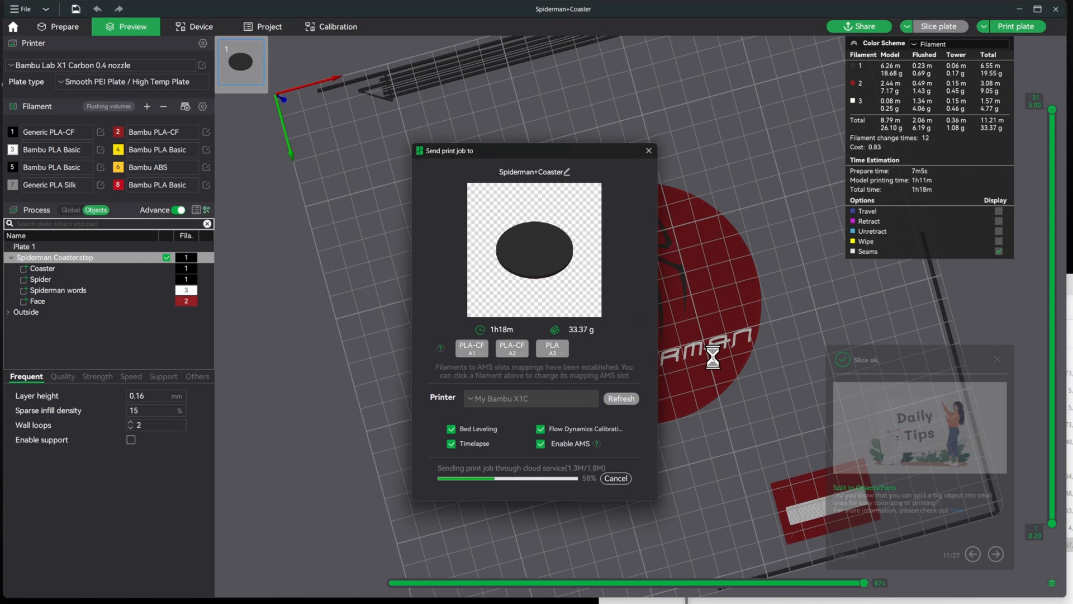